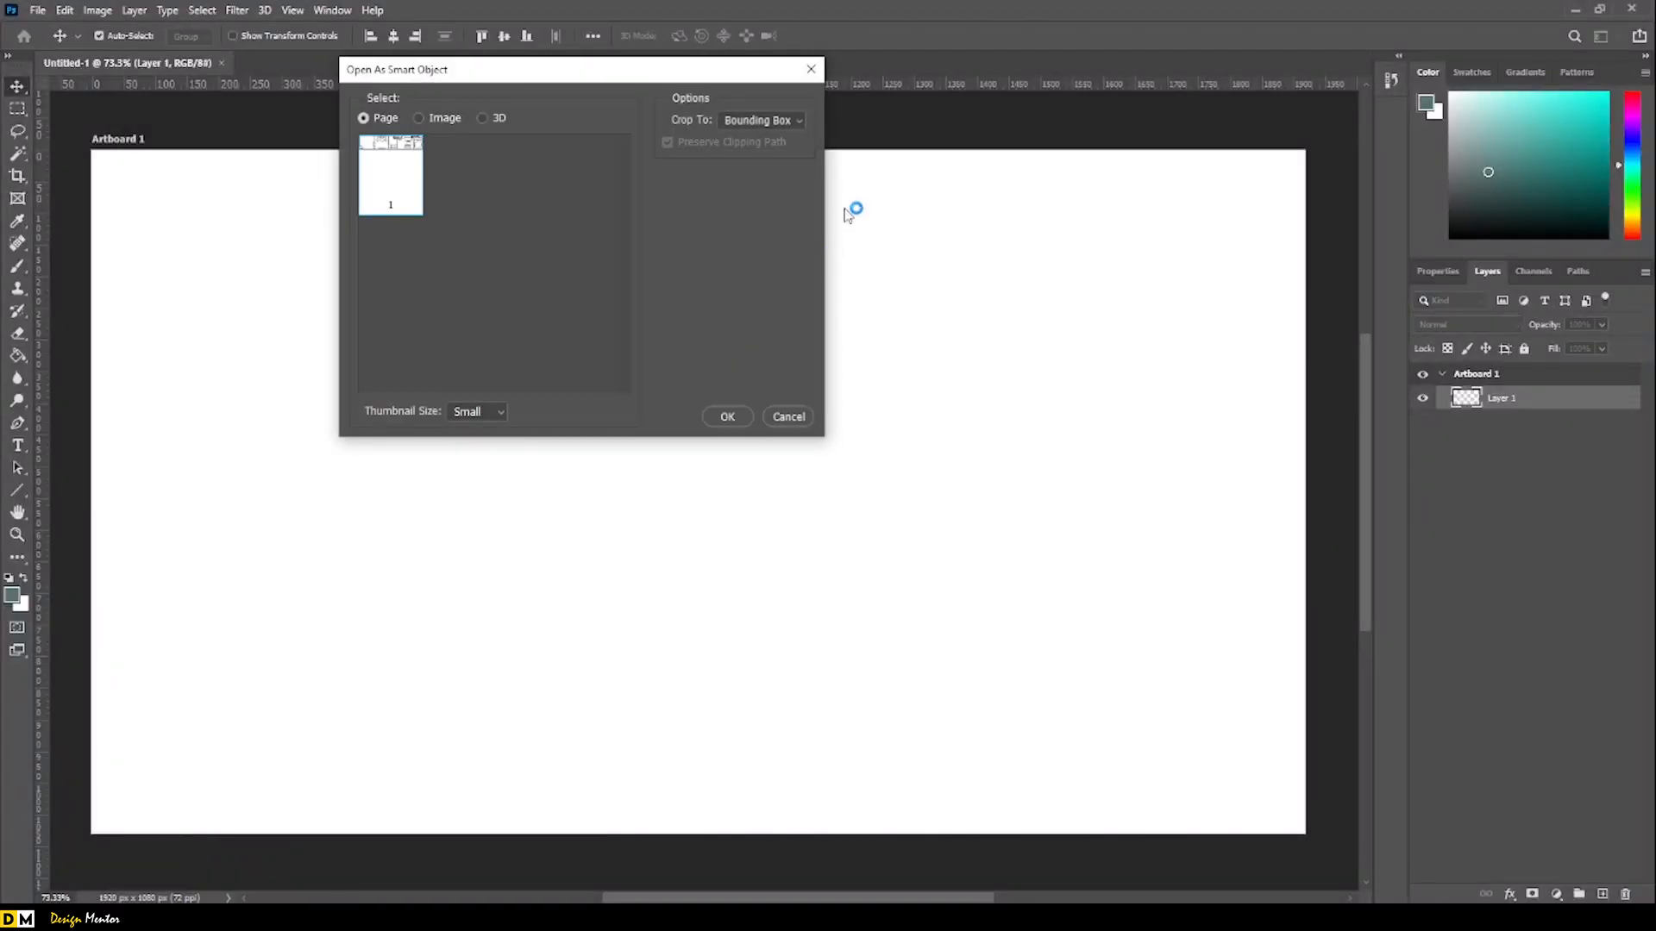
Place page 1 of the floor plan drawing onto the artboard as a Plan smart object layer.
click(726, 416)
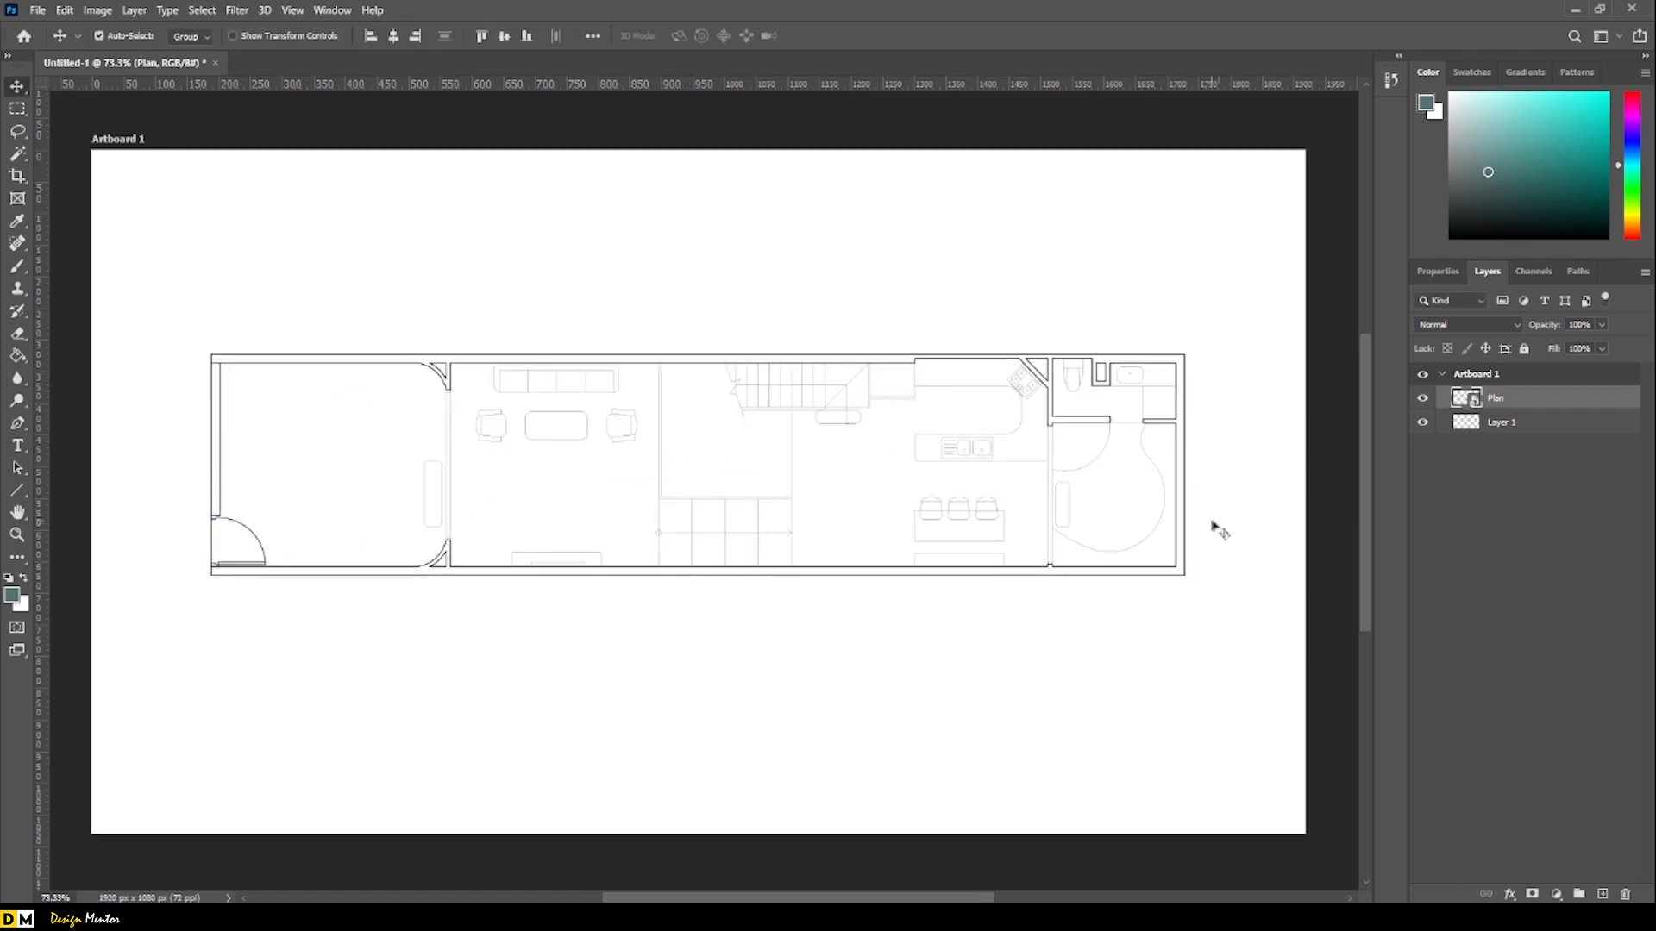
Fill the selected wall areas with dark teal on a new Walls layer and deselect.
click(17, 155)
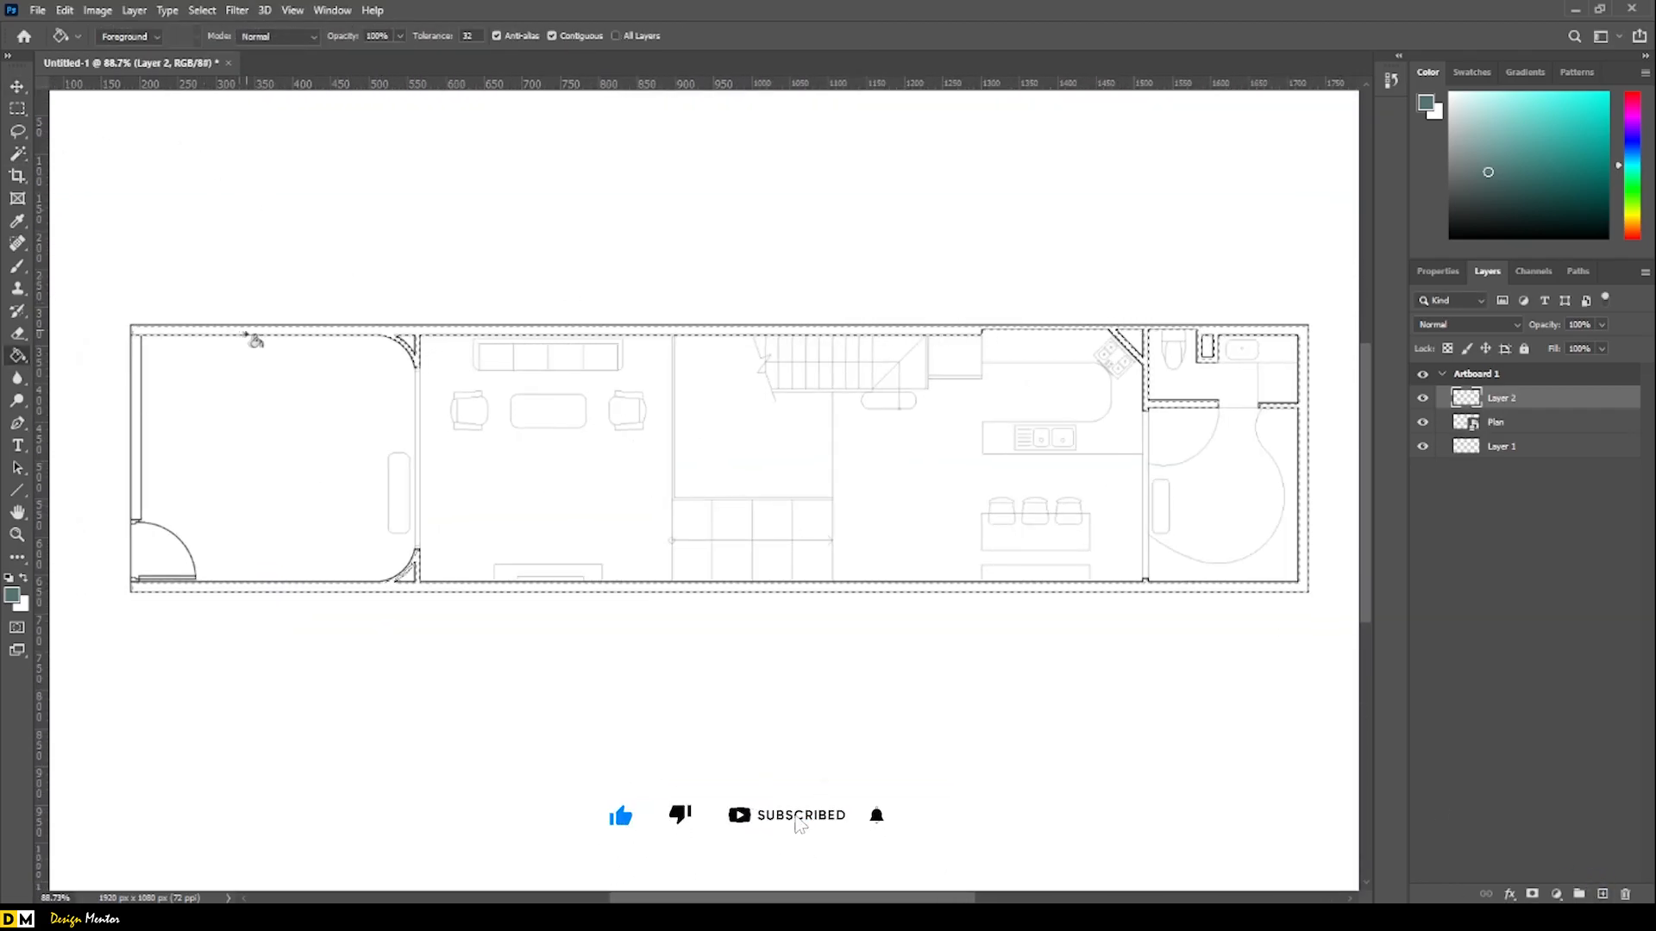
click(17, 105)
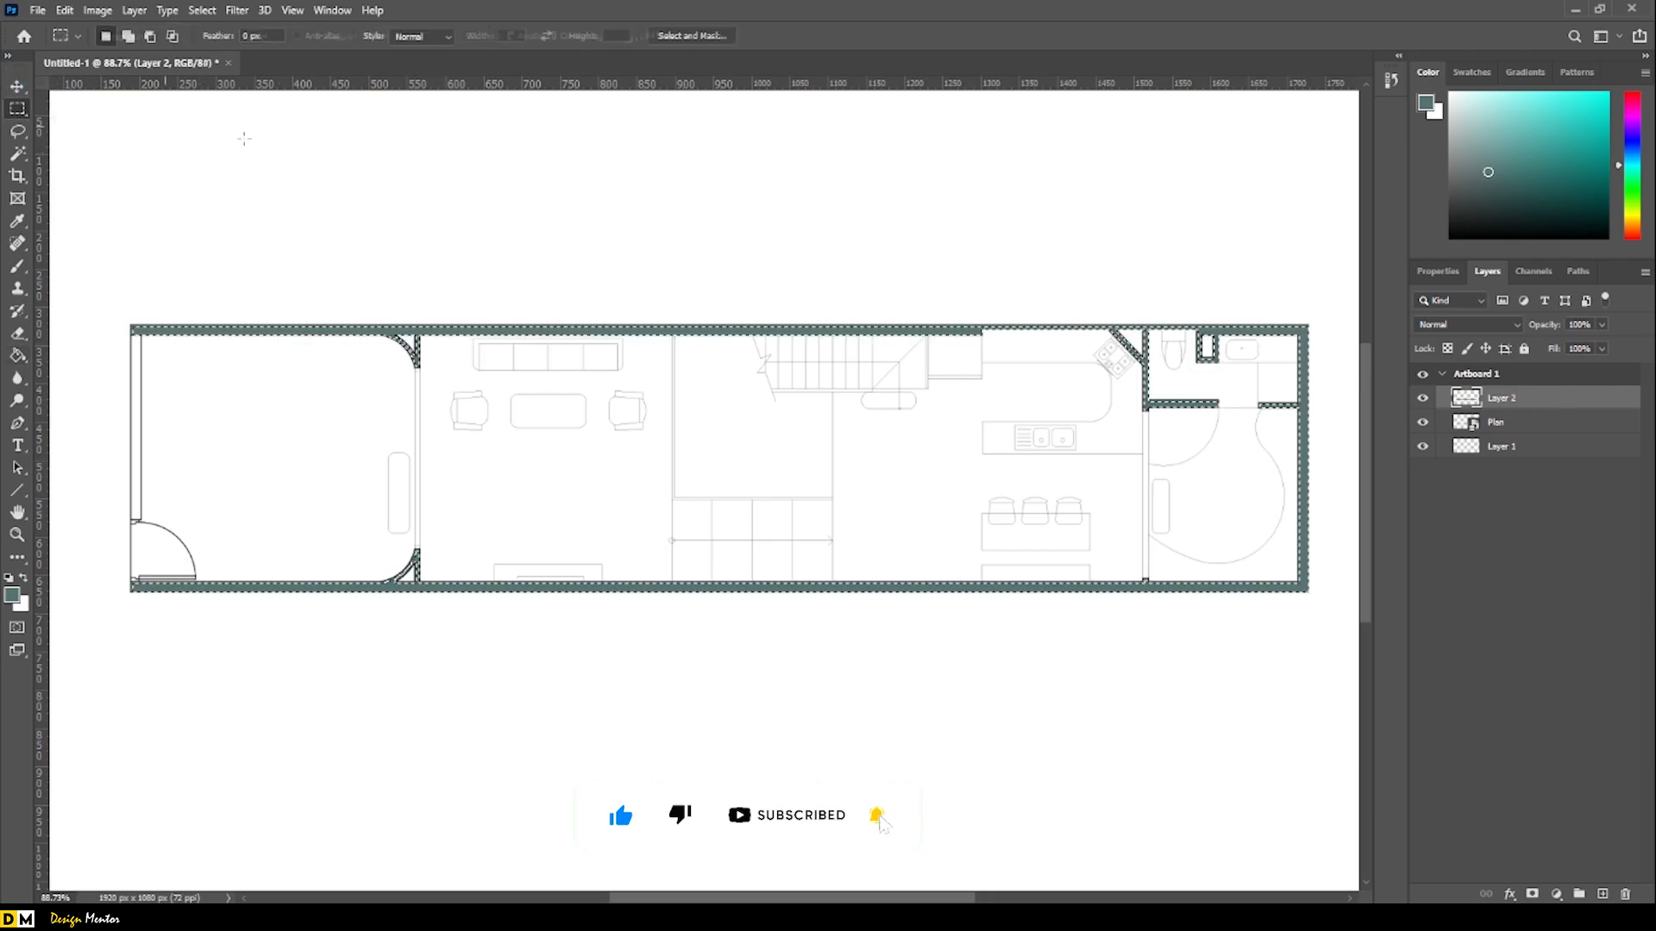
click(18, 86)
text(Walls)
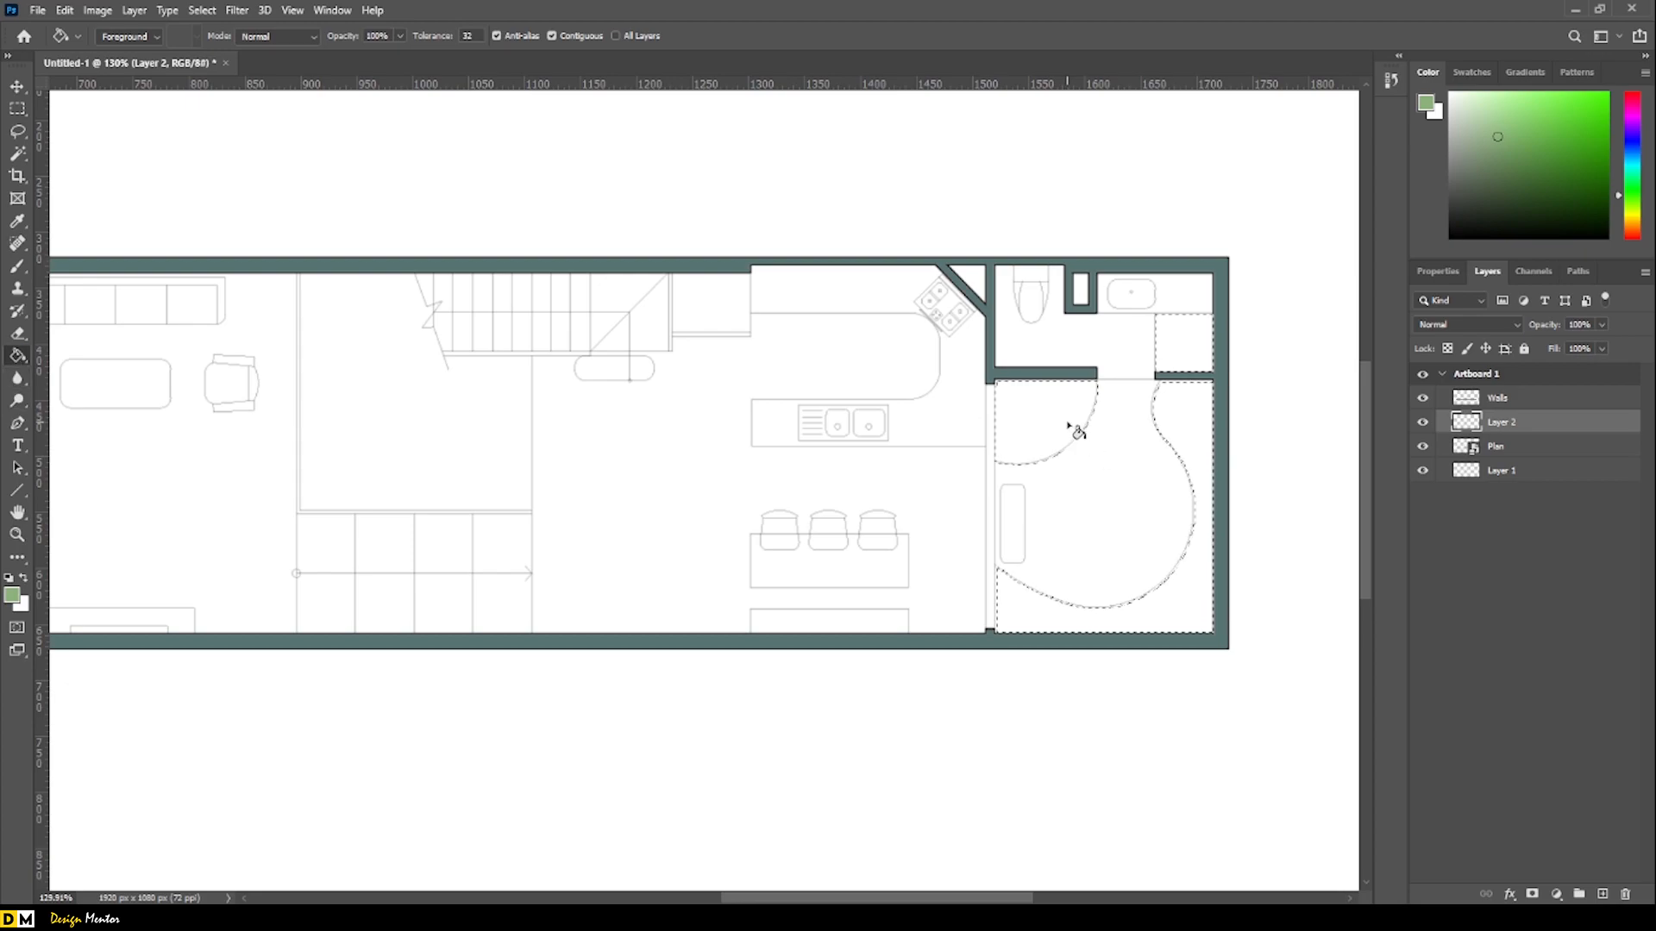
Fill the selected garden region at the right end with light green lawn colour.
click(1559, 341)
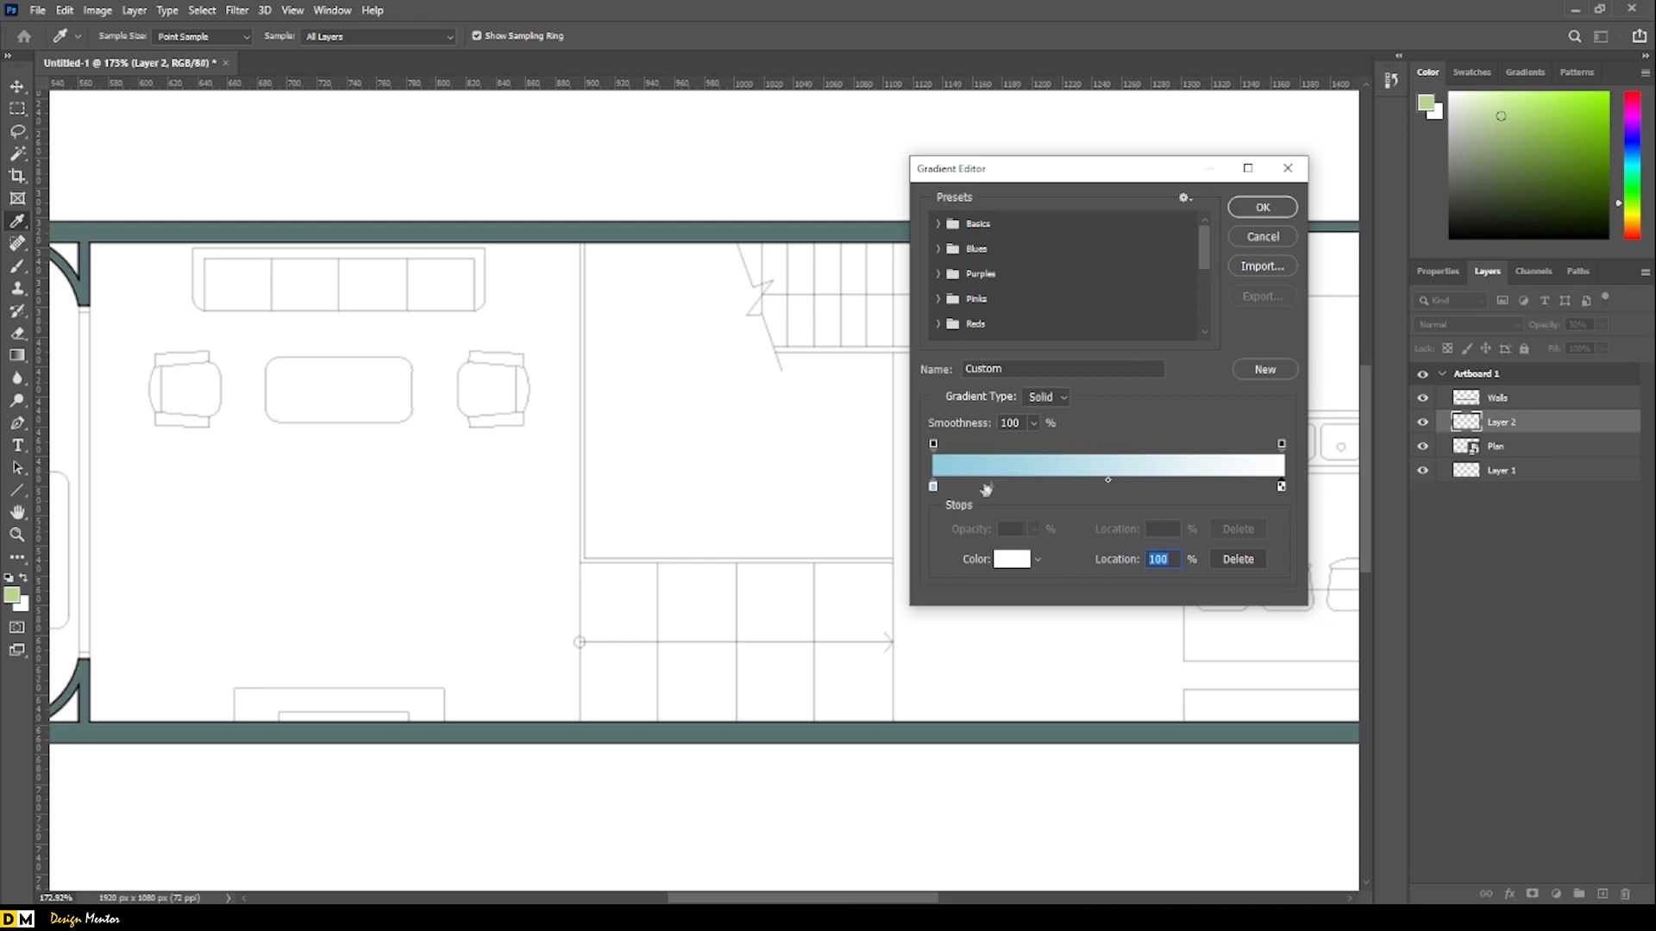
Apply the light-blue-to-white gradient to the lake area on a new layer named Water.
click(1260, 205)
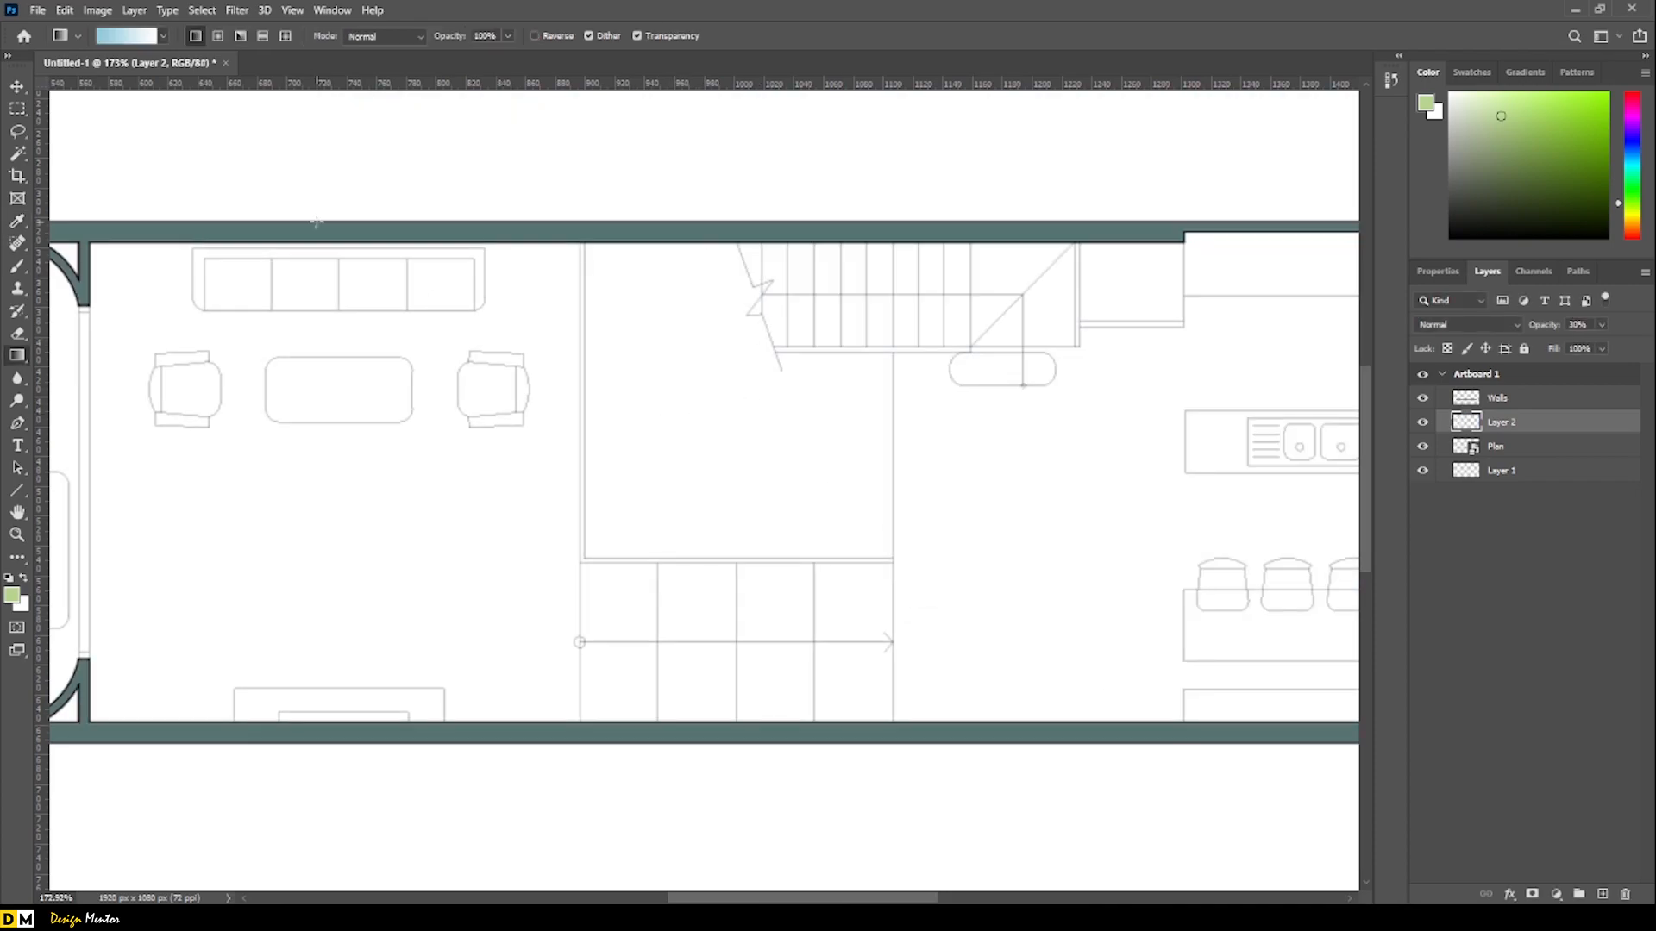
click(1498, 445)
text(Wal)
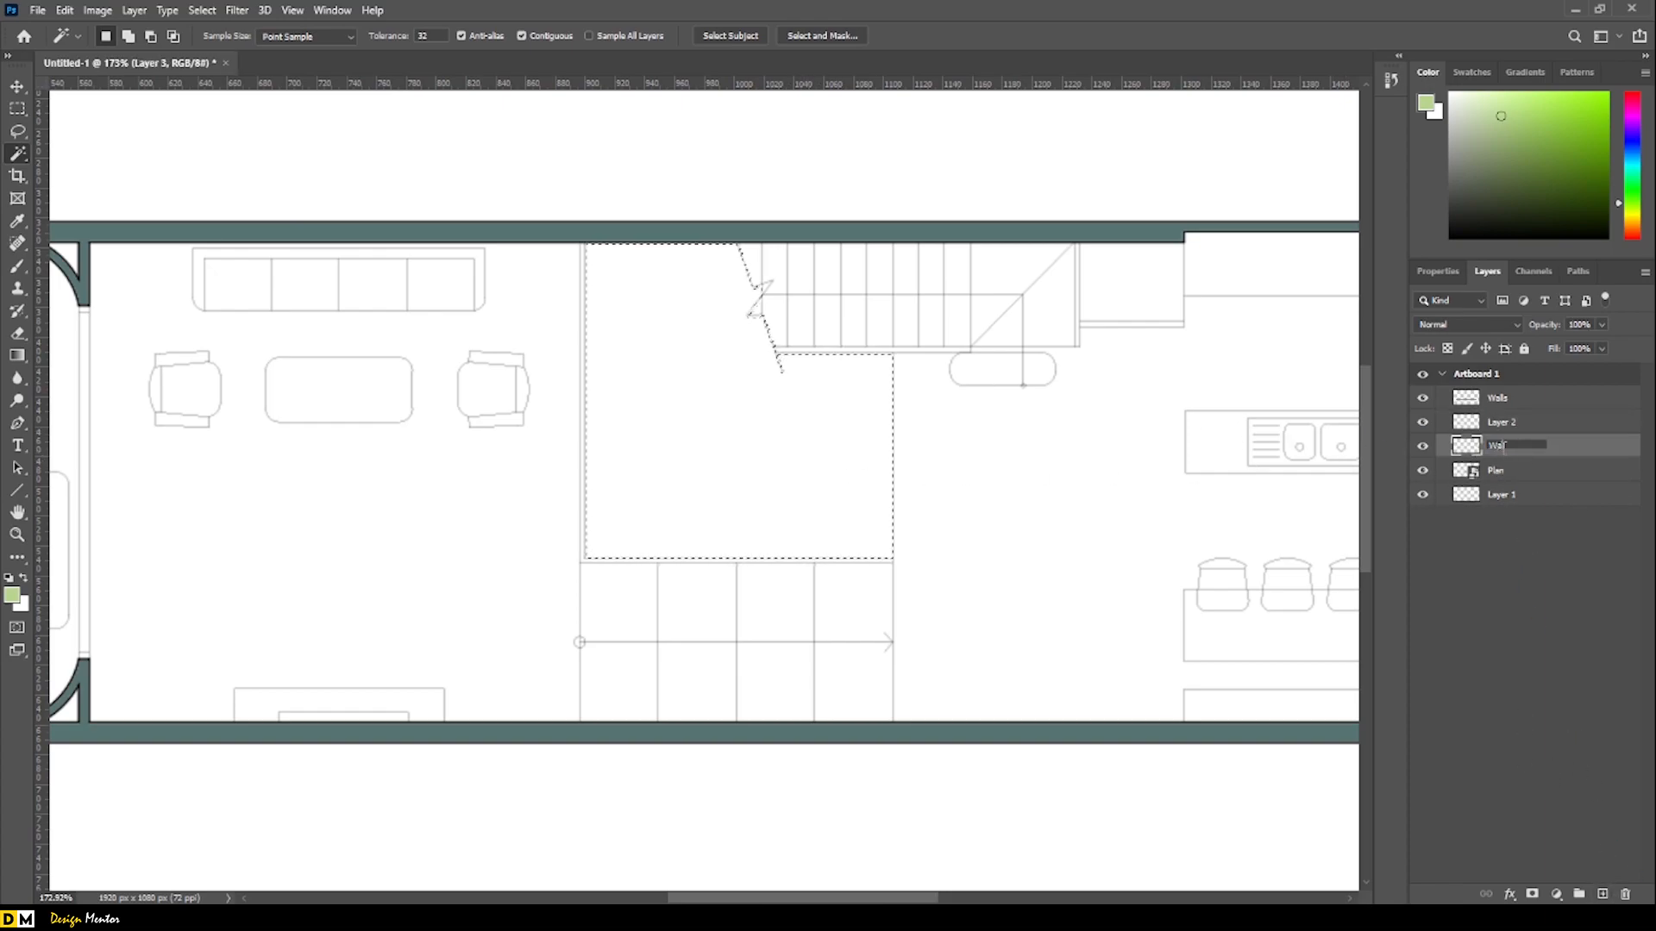
click(1502, 421)
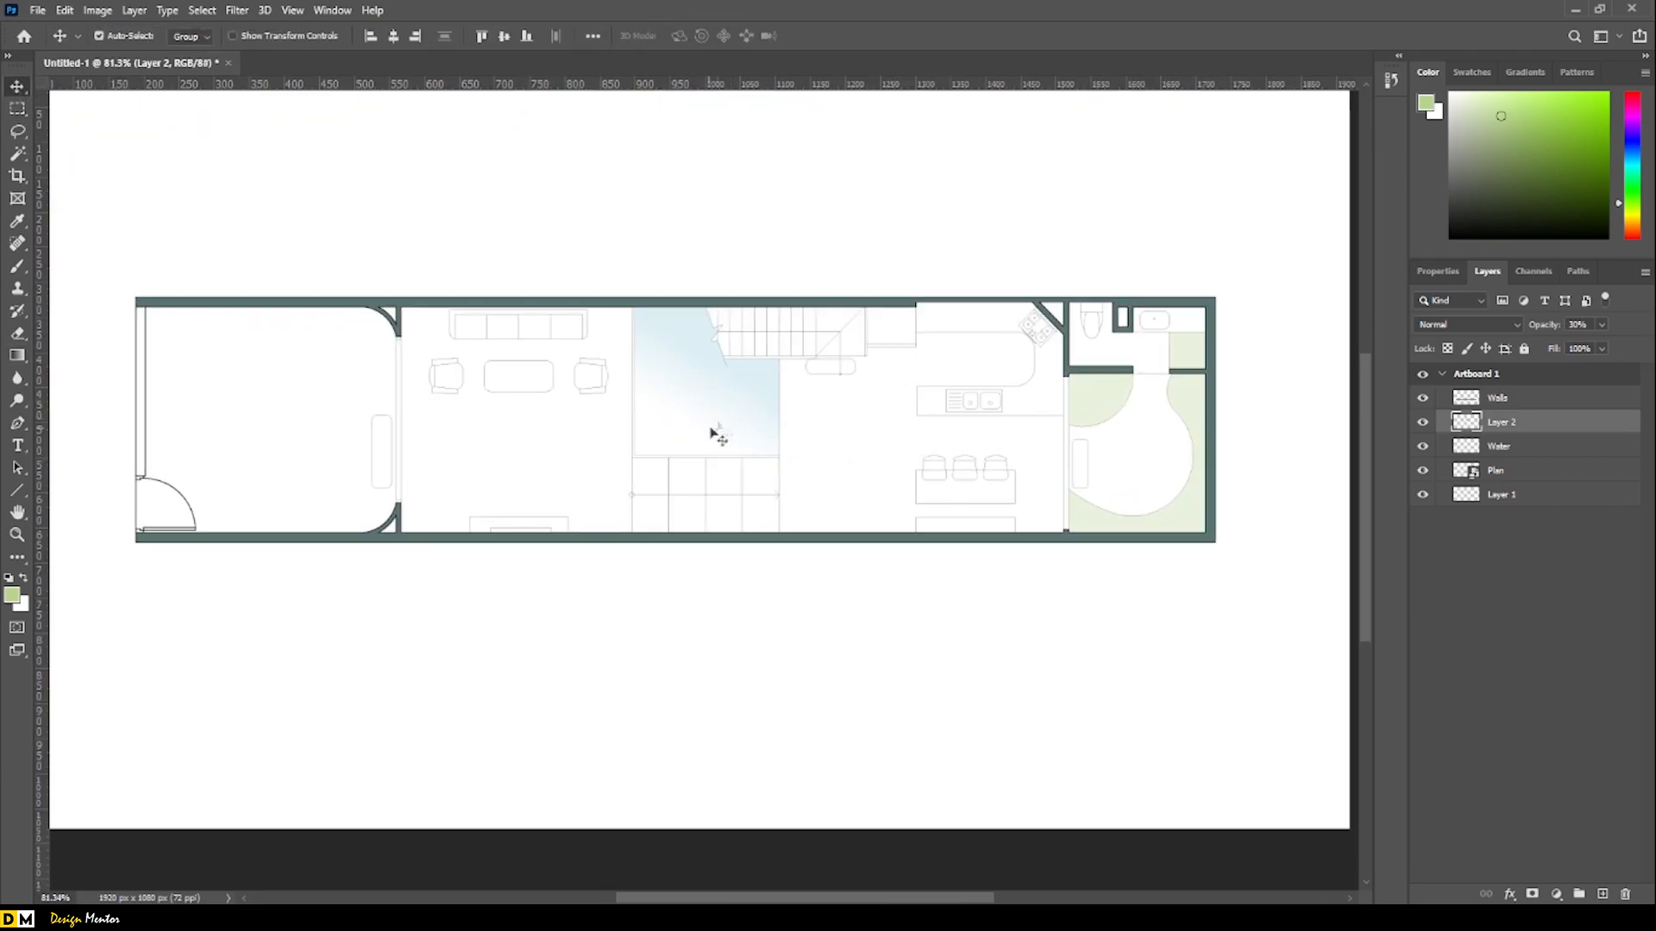
Stamp tree and shrub brushes across the garden on a new Trees layer, then fit the plan in view.
click(17, 266)
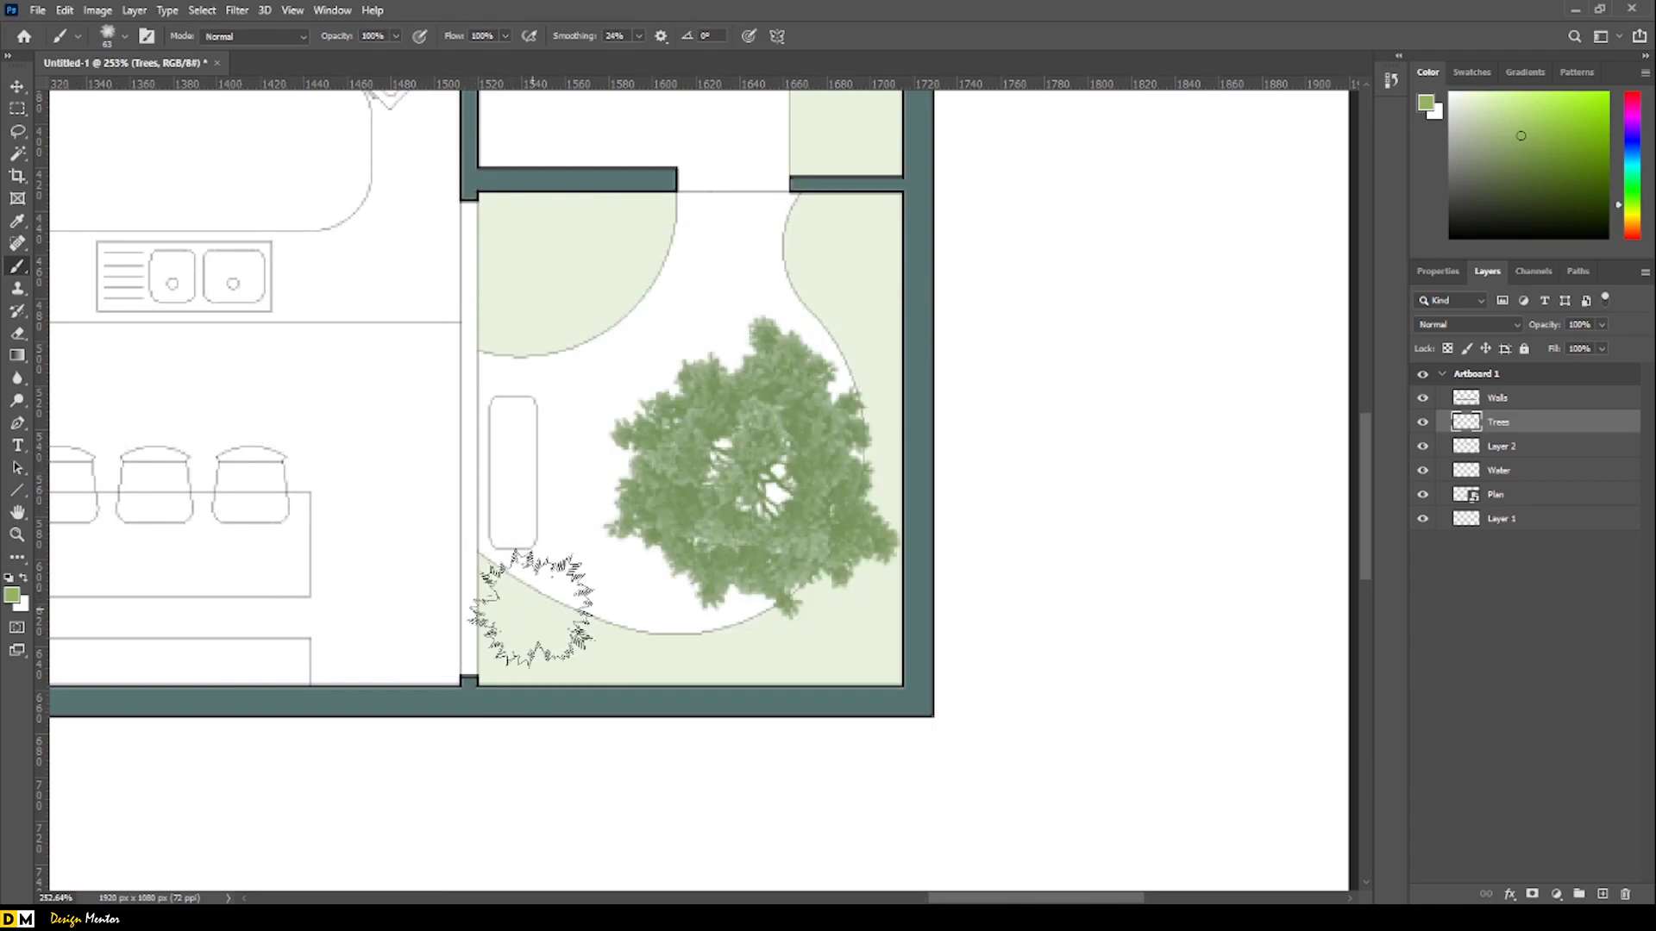
click(528, 623)
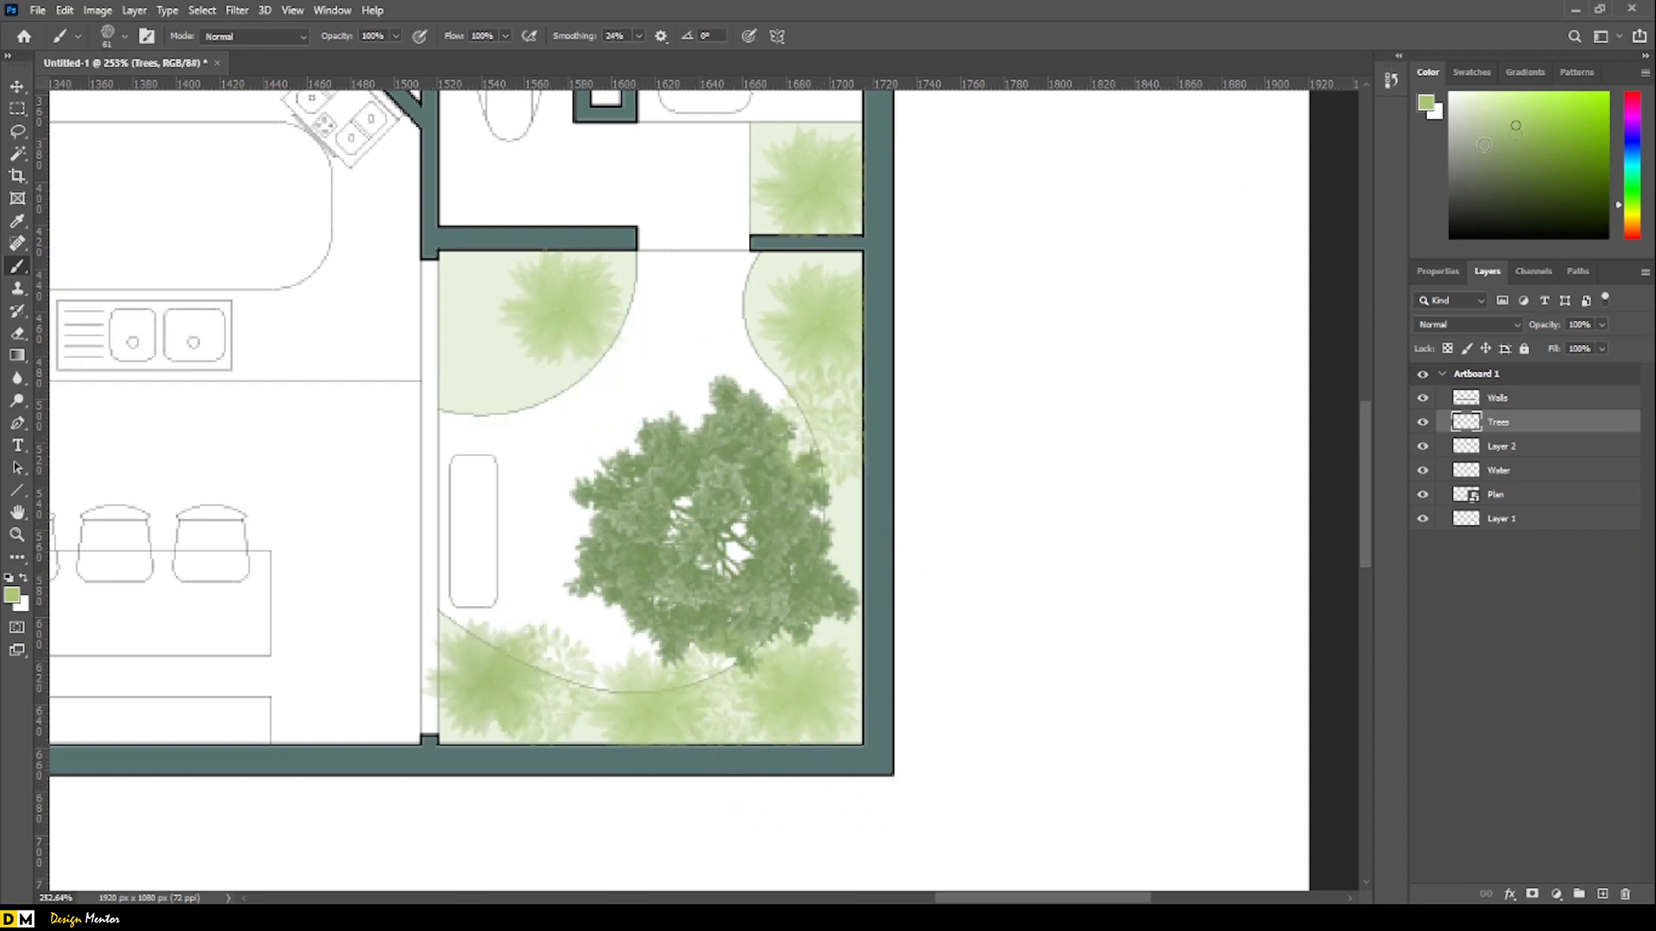
click(712, 701)
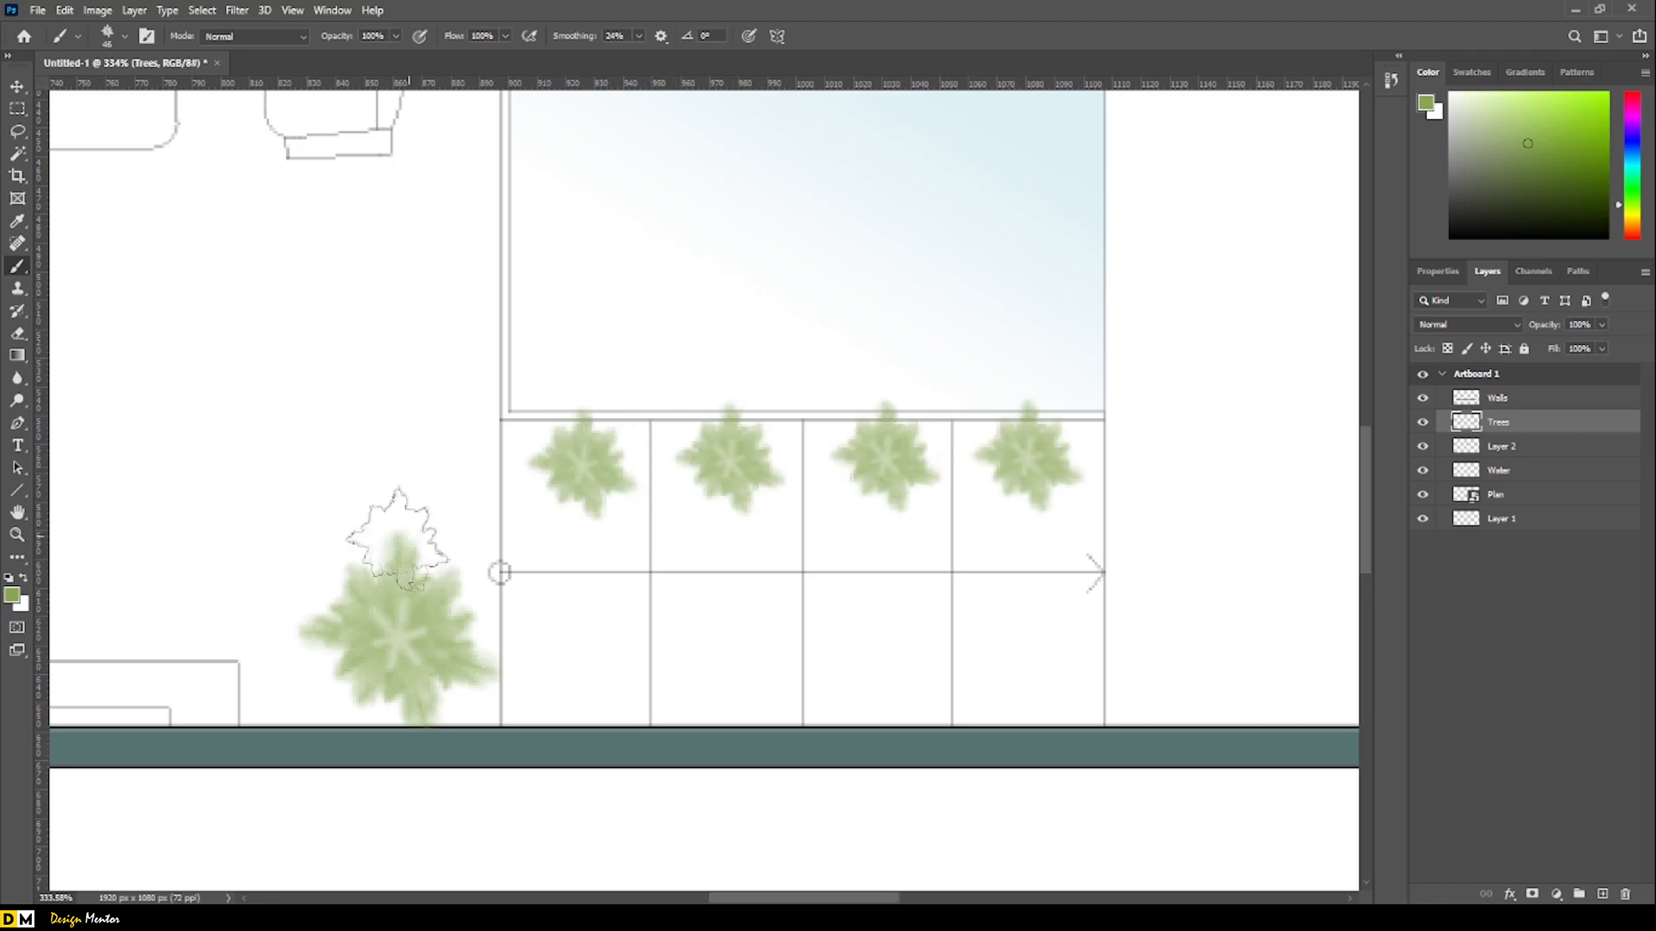
key(ctrl+0)
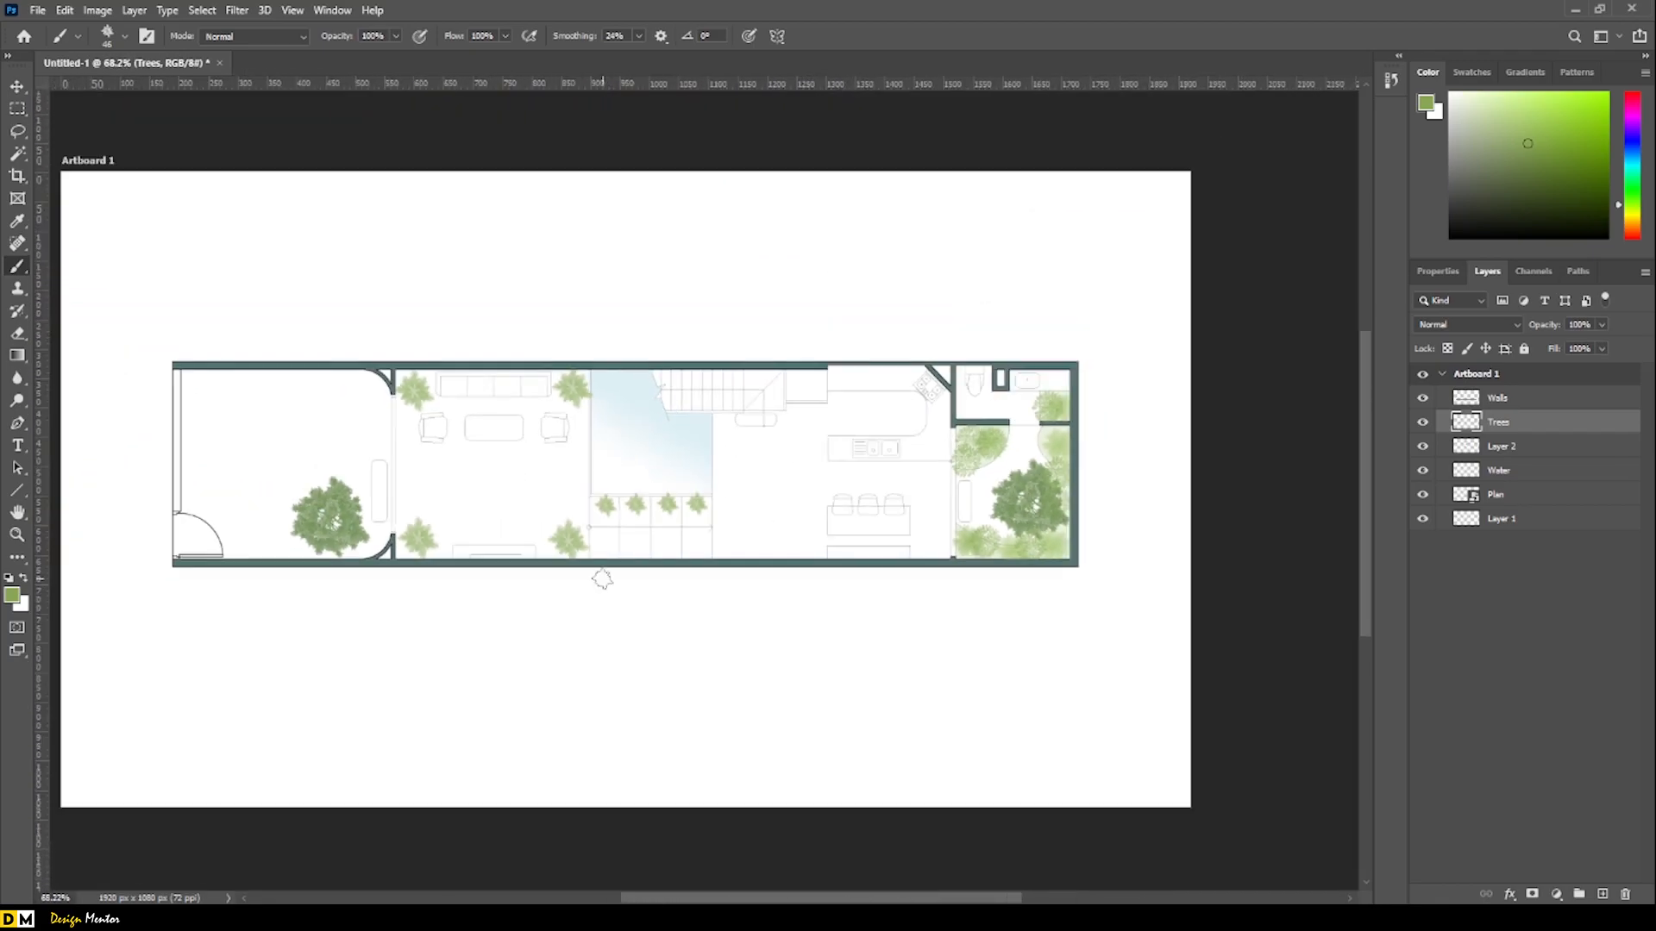
Type room numbers 1, 2 and 6 among the six rooms as black text layers, starting in the front yard.
click(18, 445)
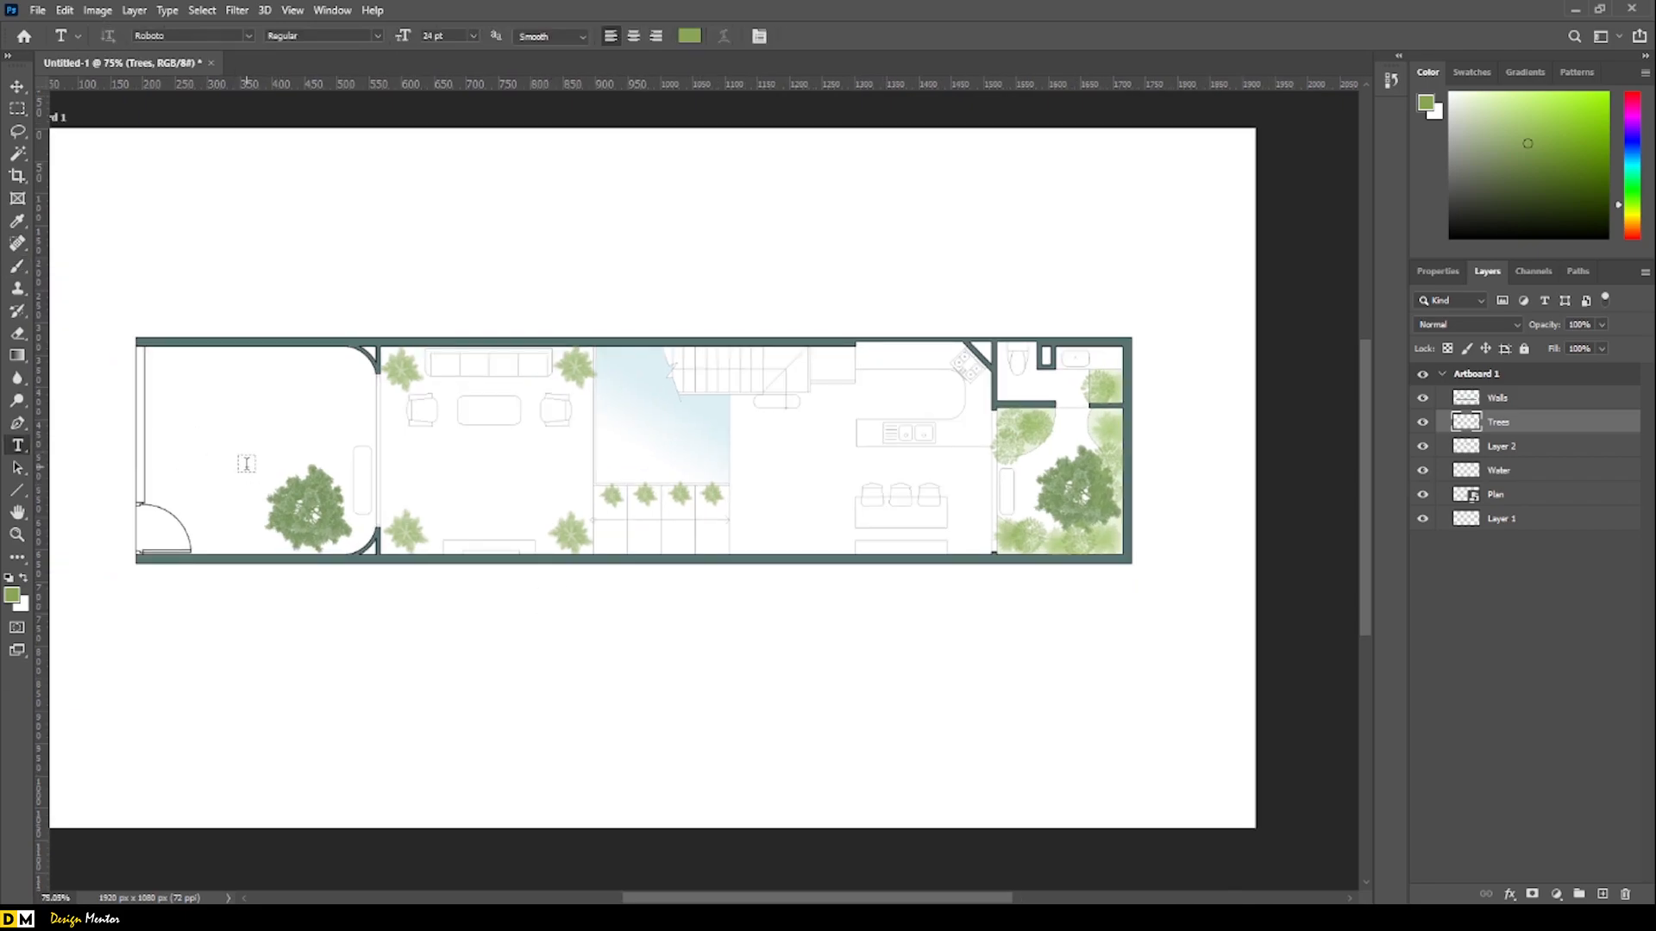
click(247, 464)
text(1)
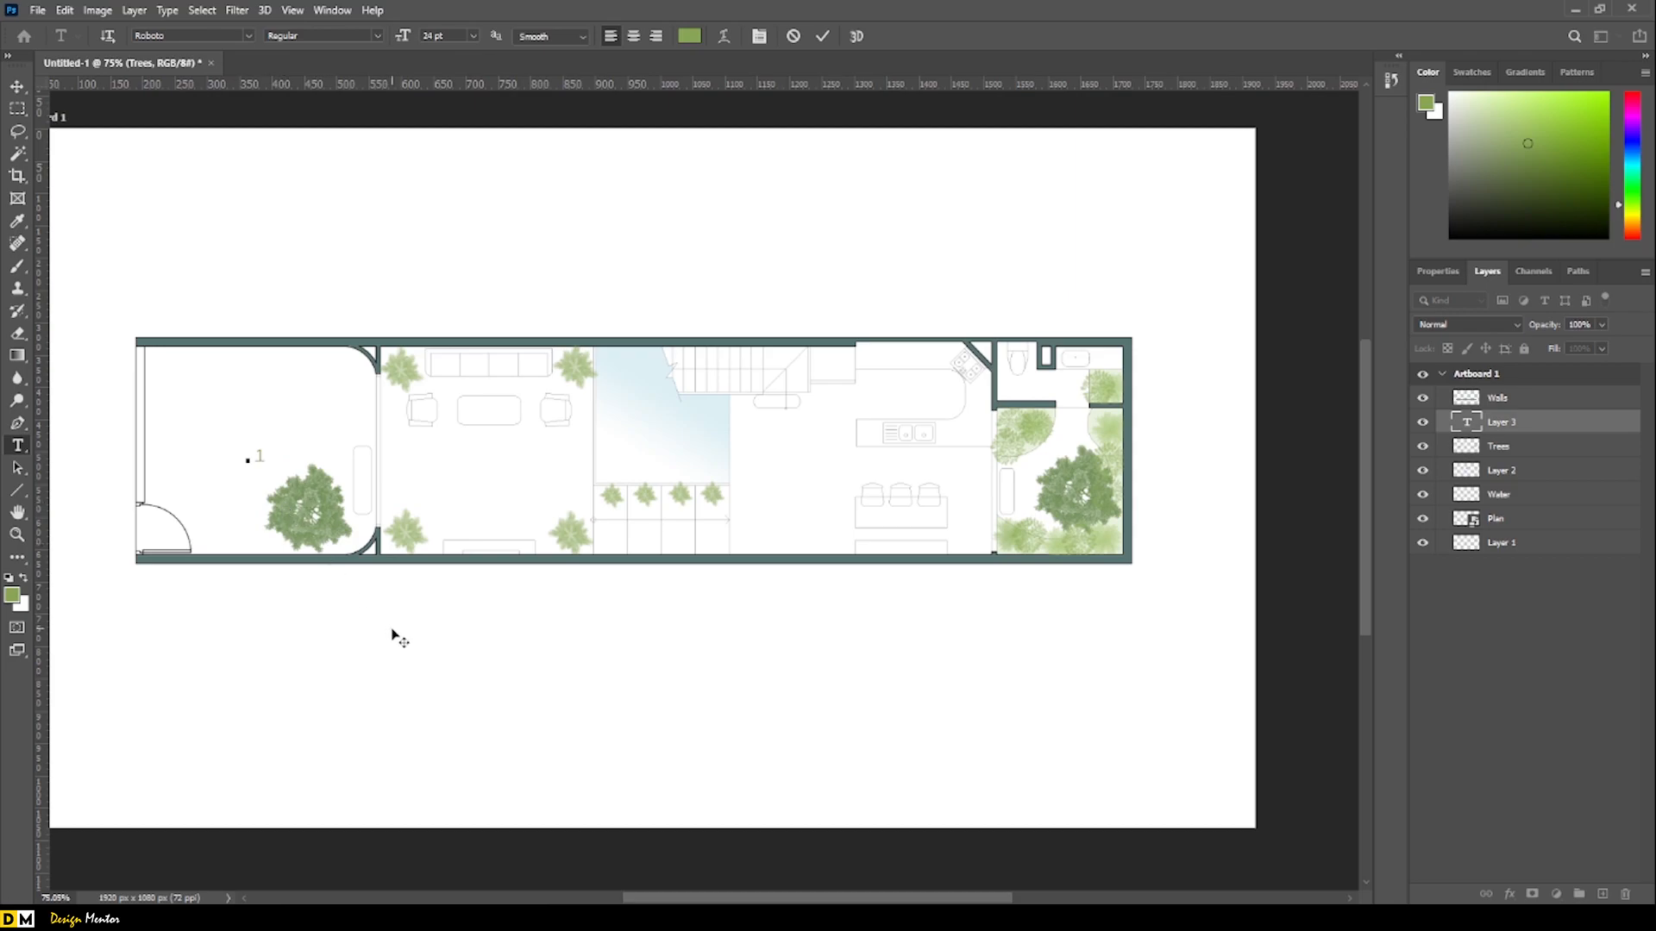
click(18, 86)
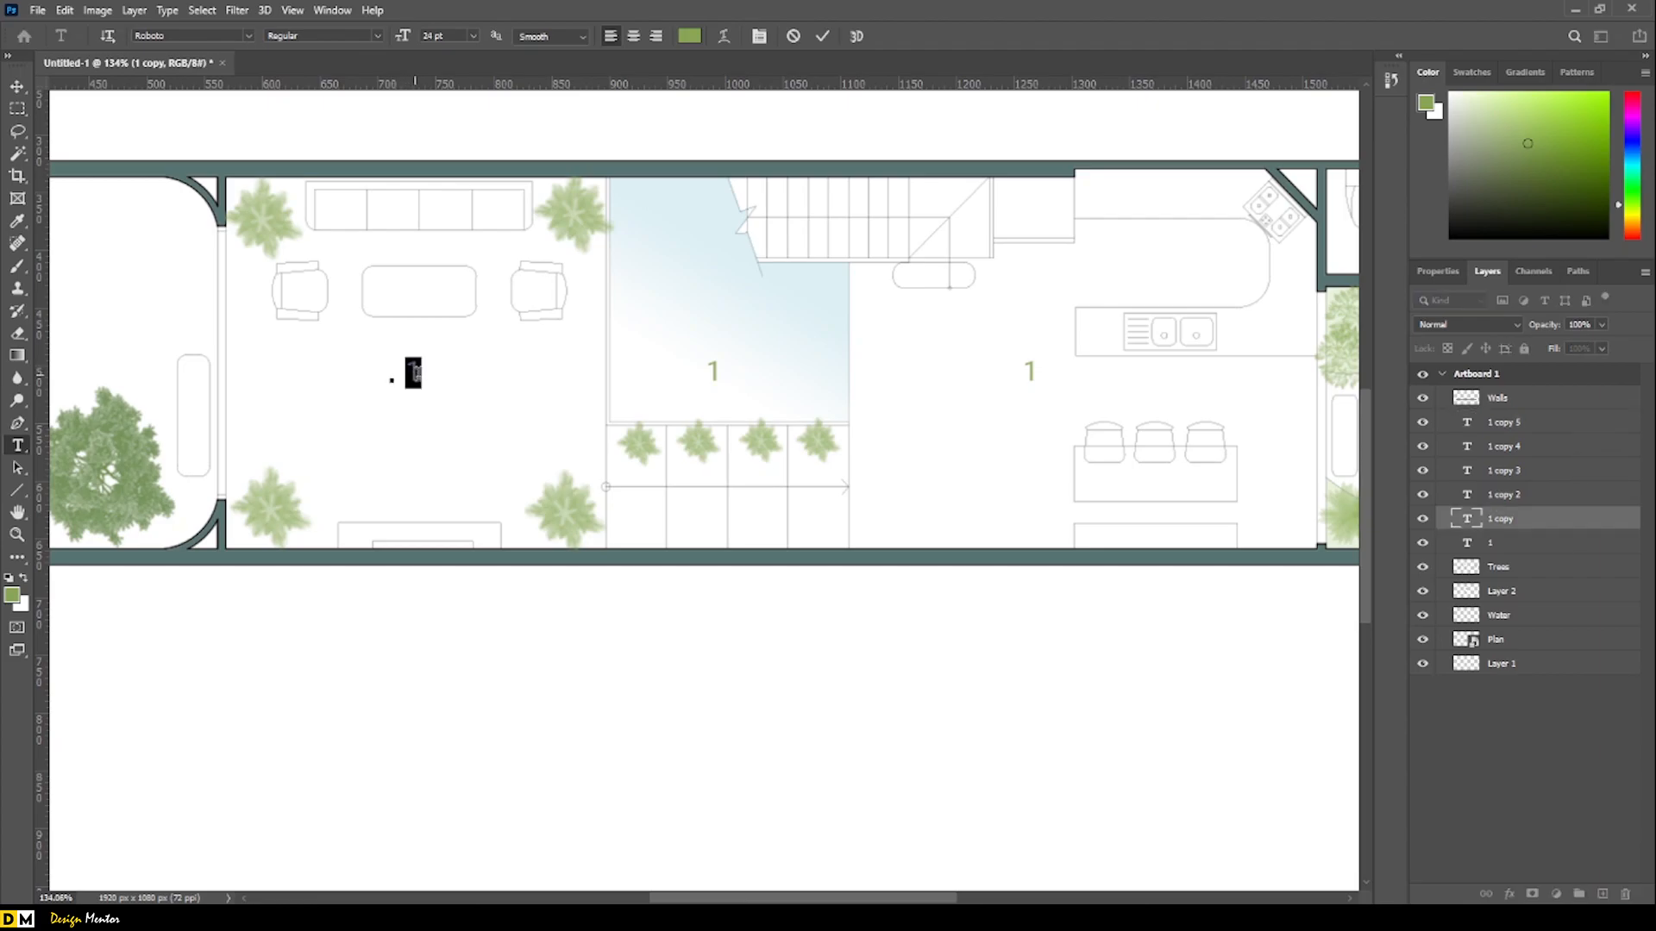
text(2)
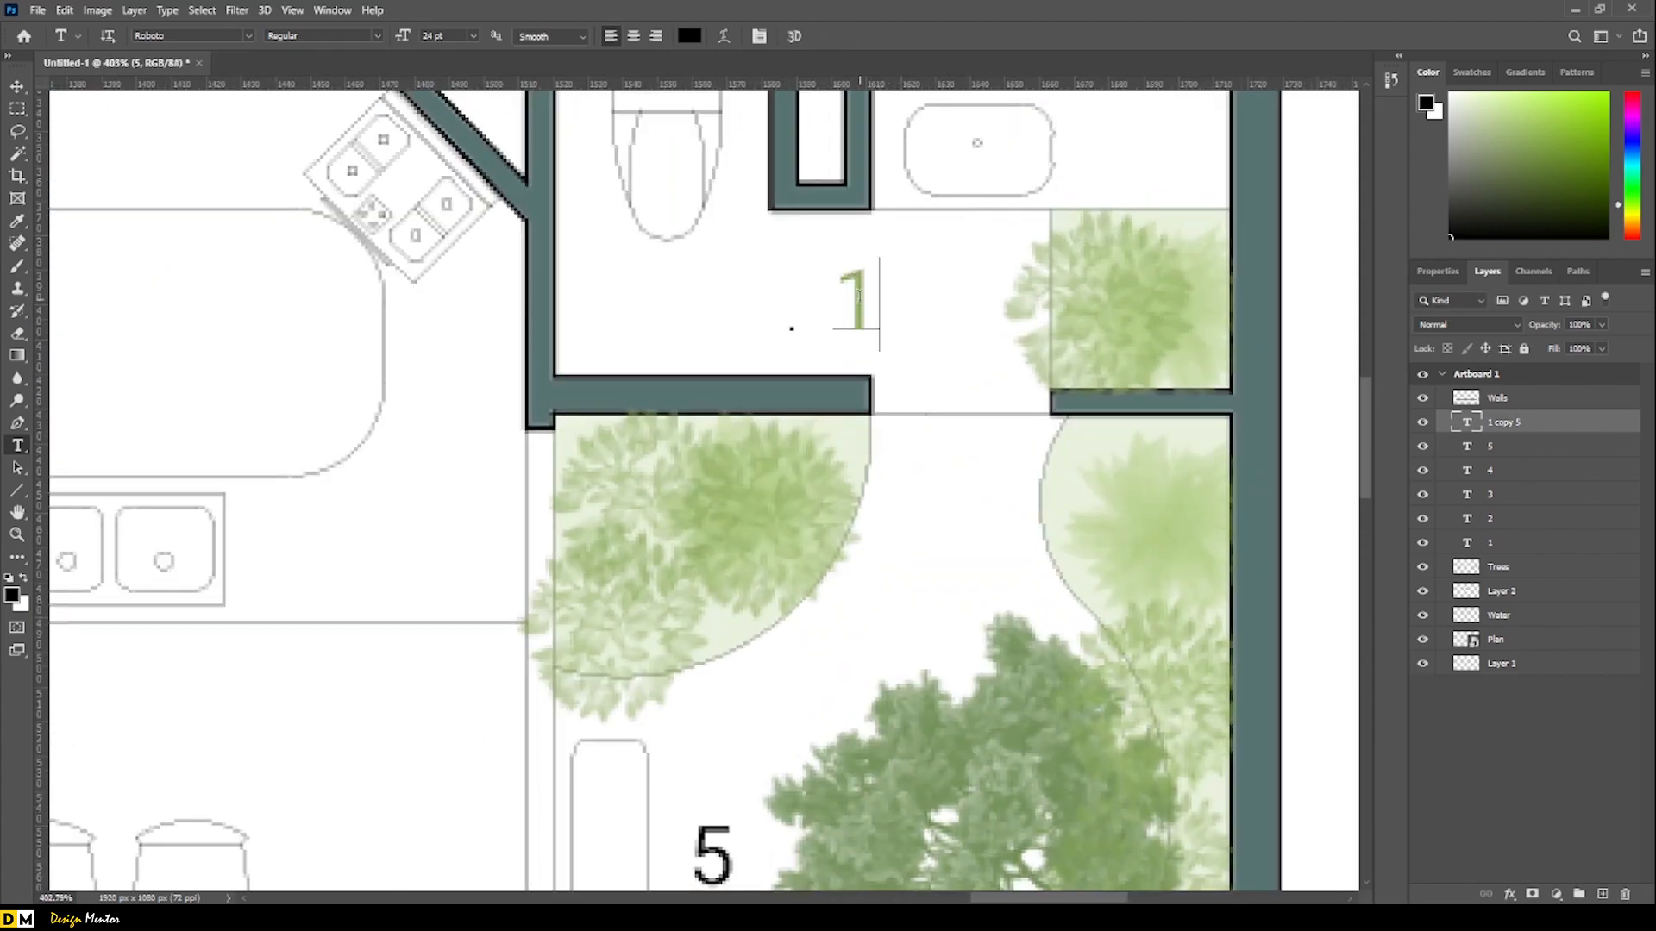
text(6)
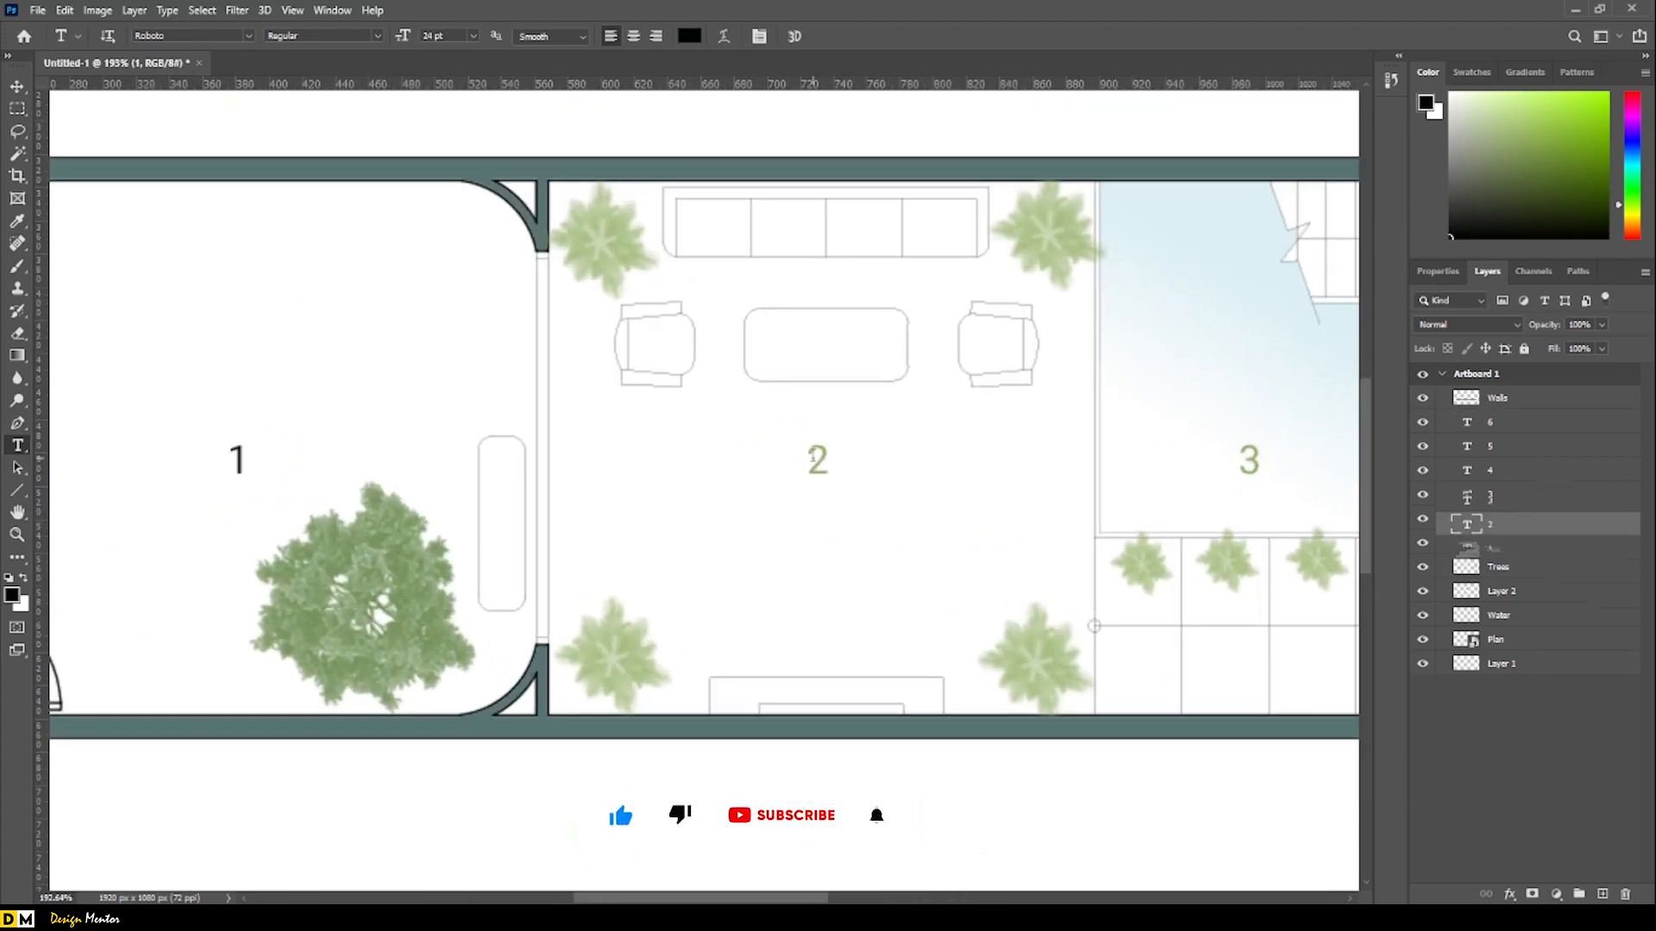
double_click(1249, 460)
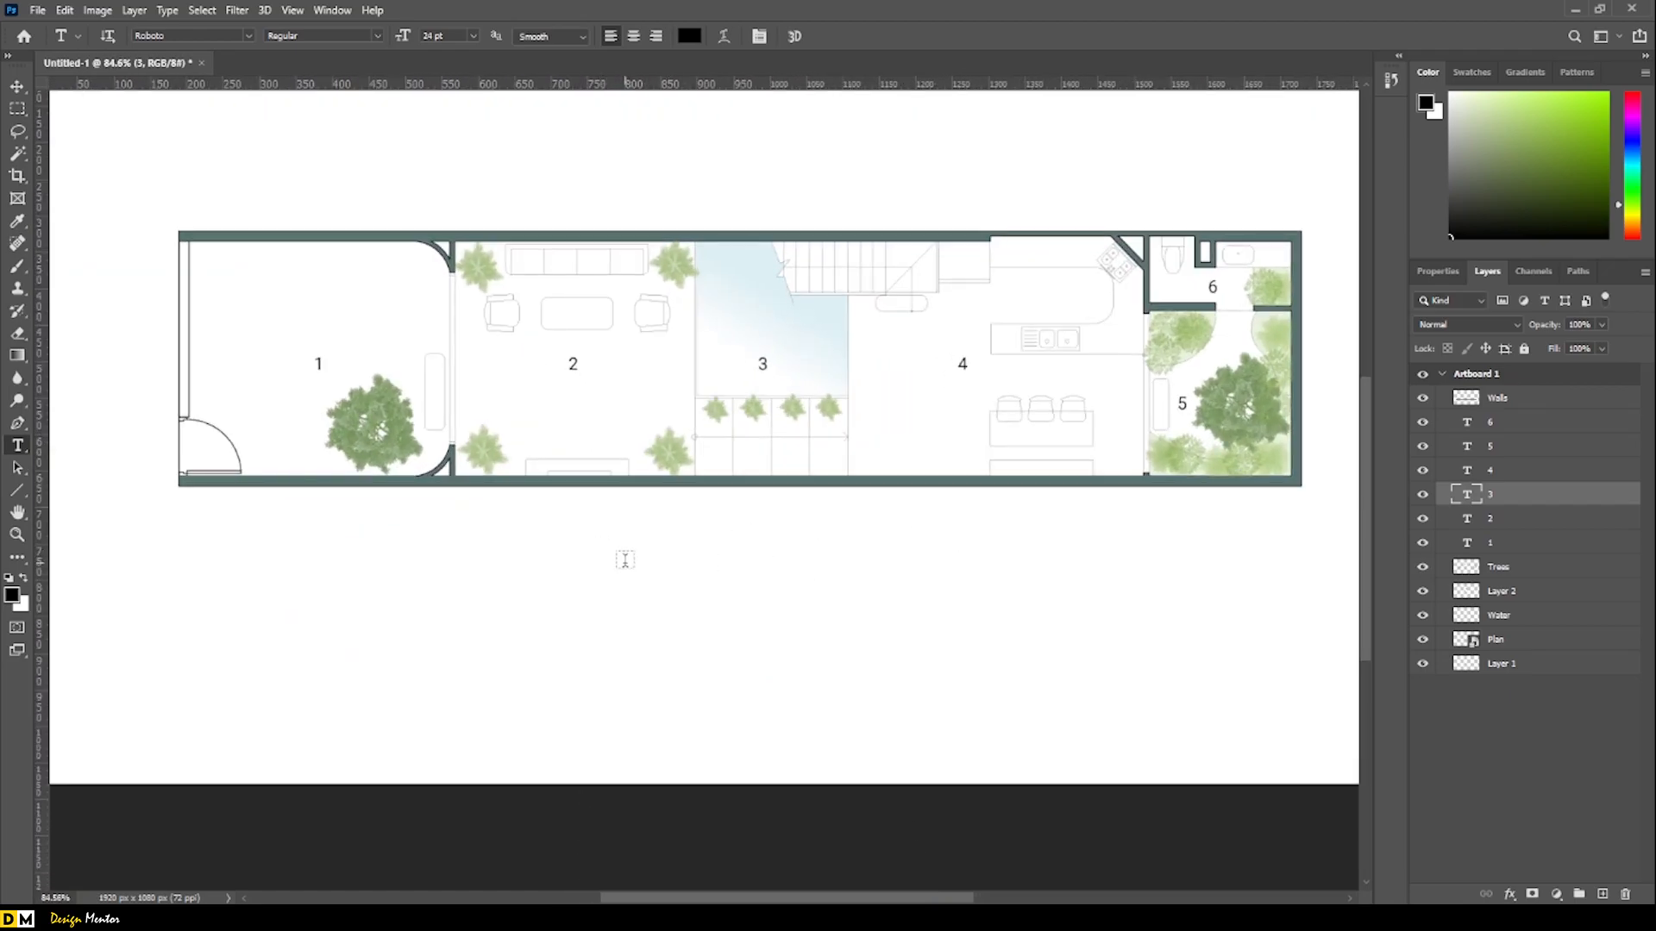
Type legend entries FRONT YARD and LIVING AREA below the plan, then the FLOOR PLAN-1 title.
click(624, 558)
text(1)
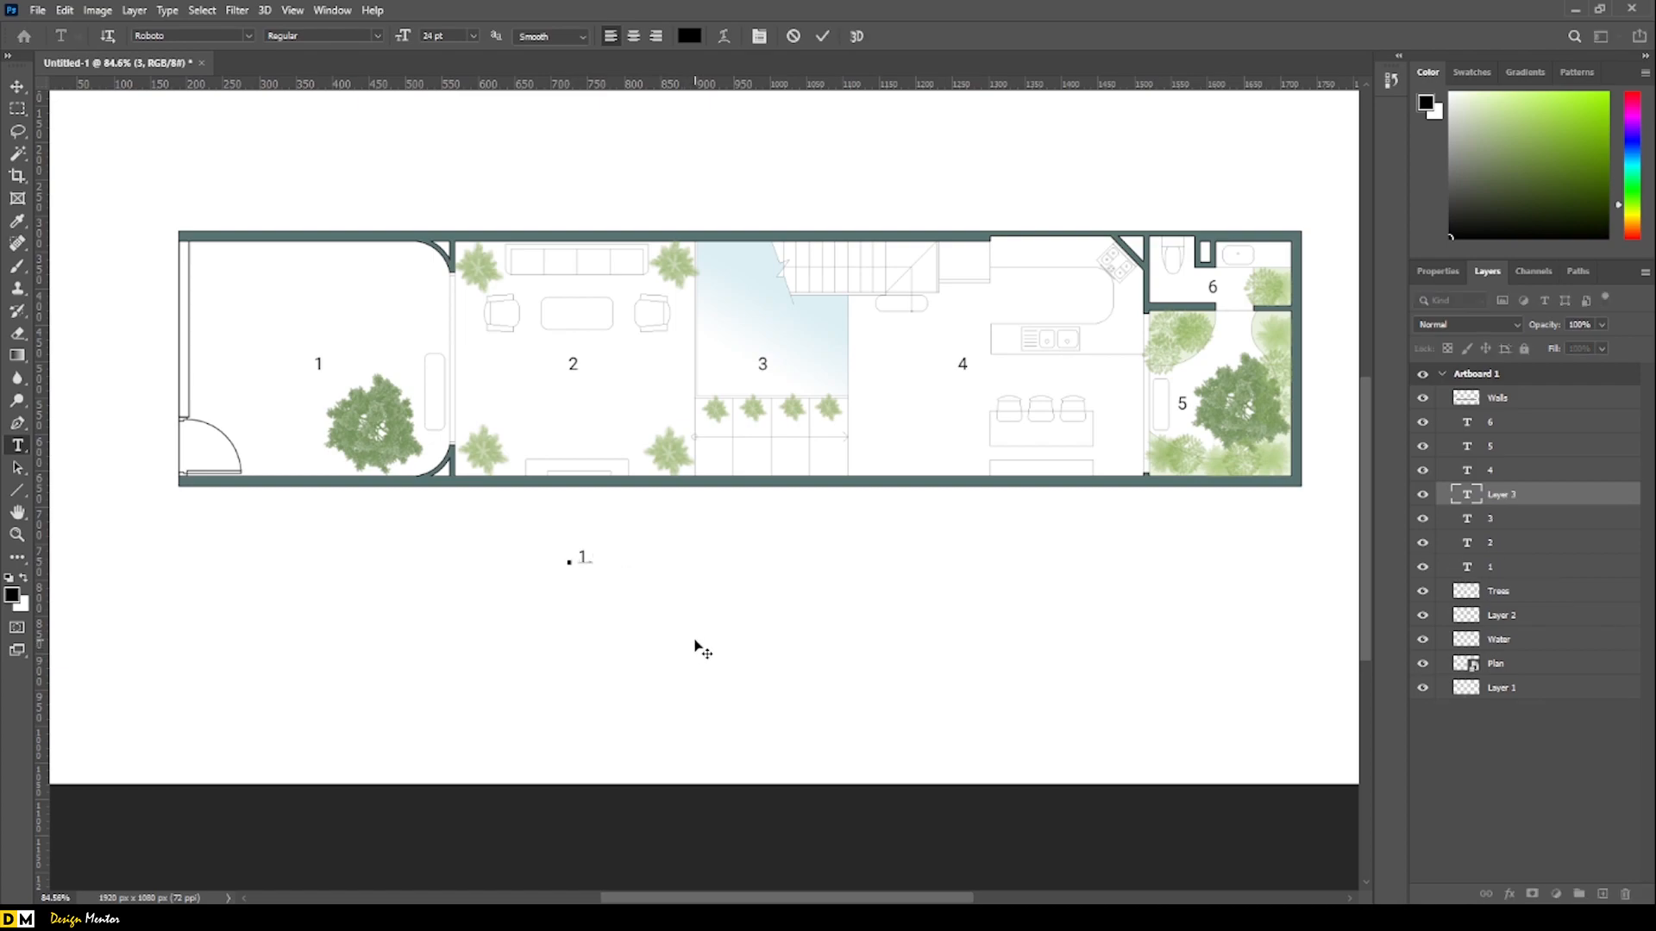
text(front)
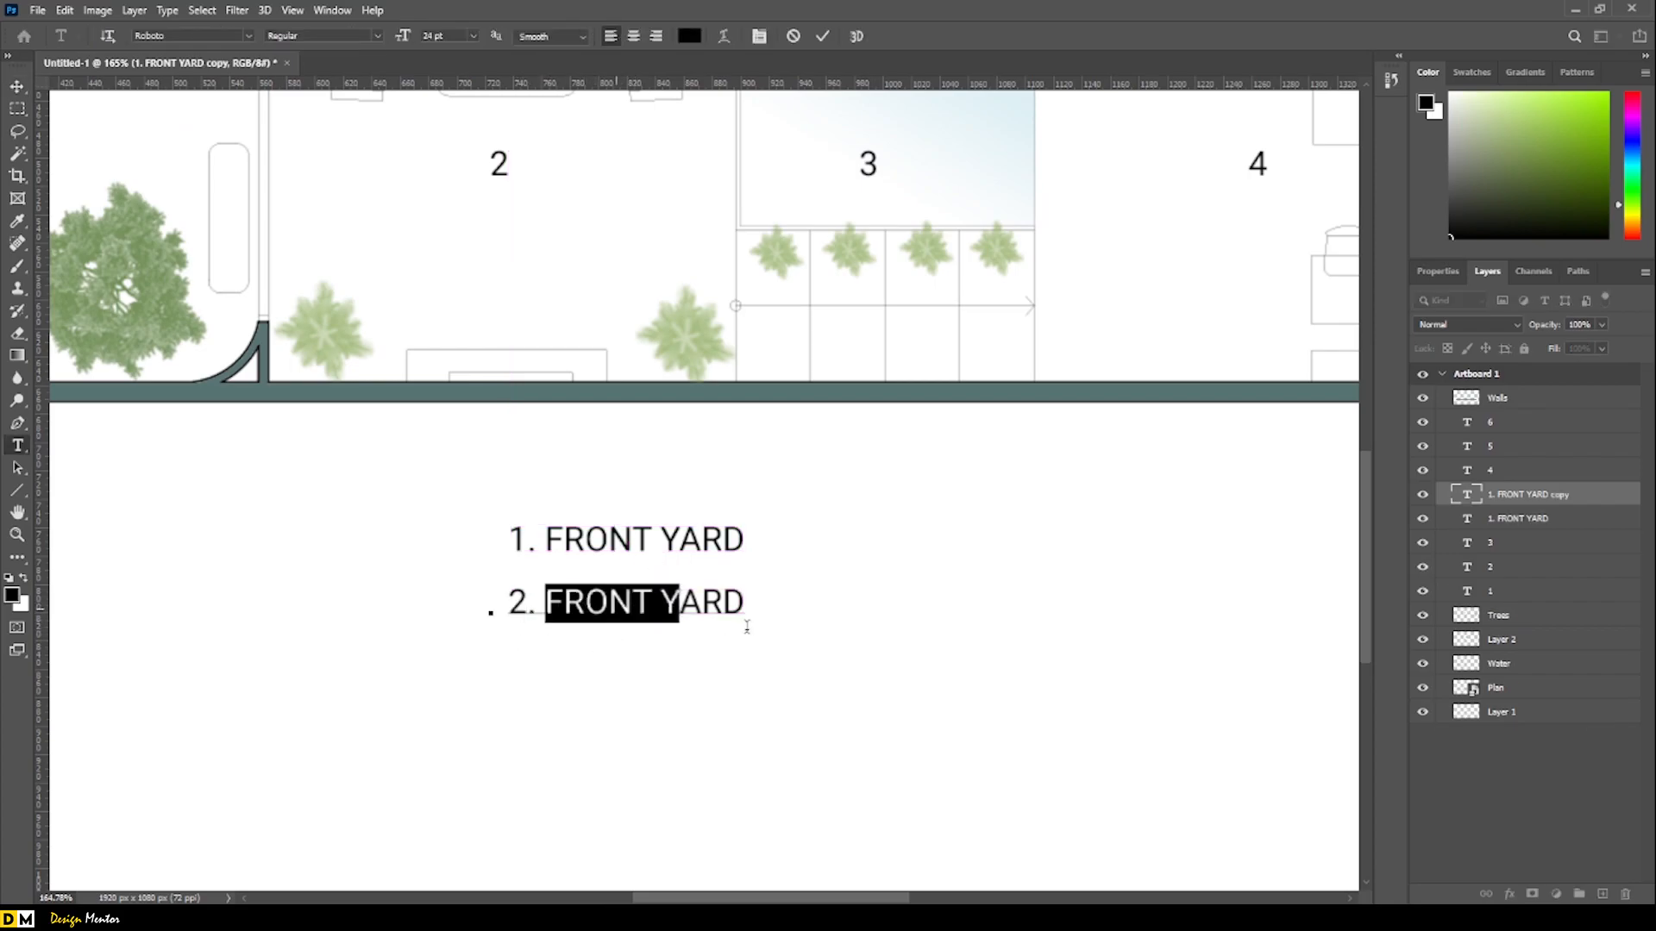
text(LIVING A)
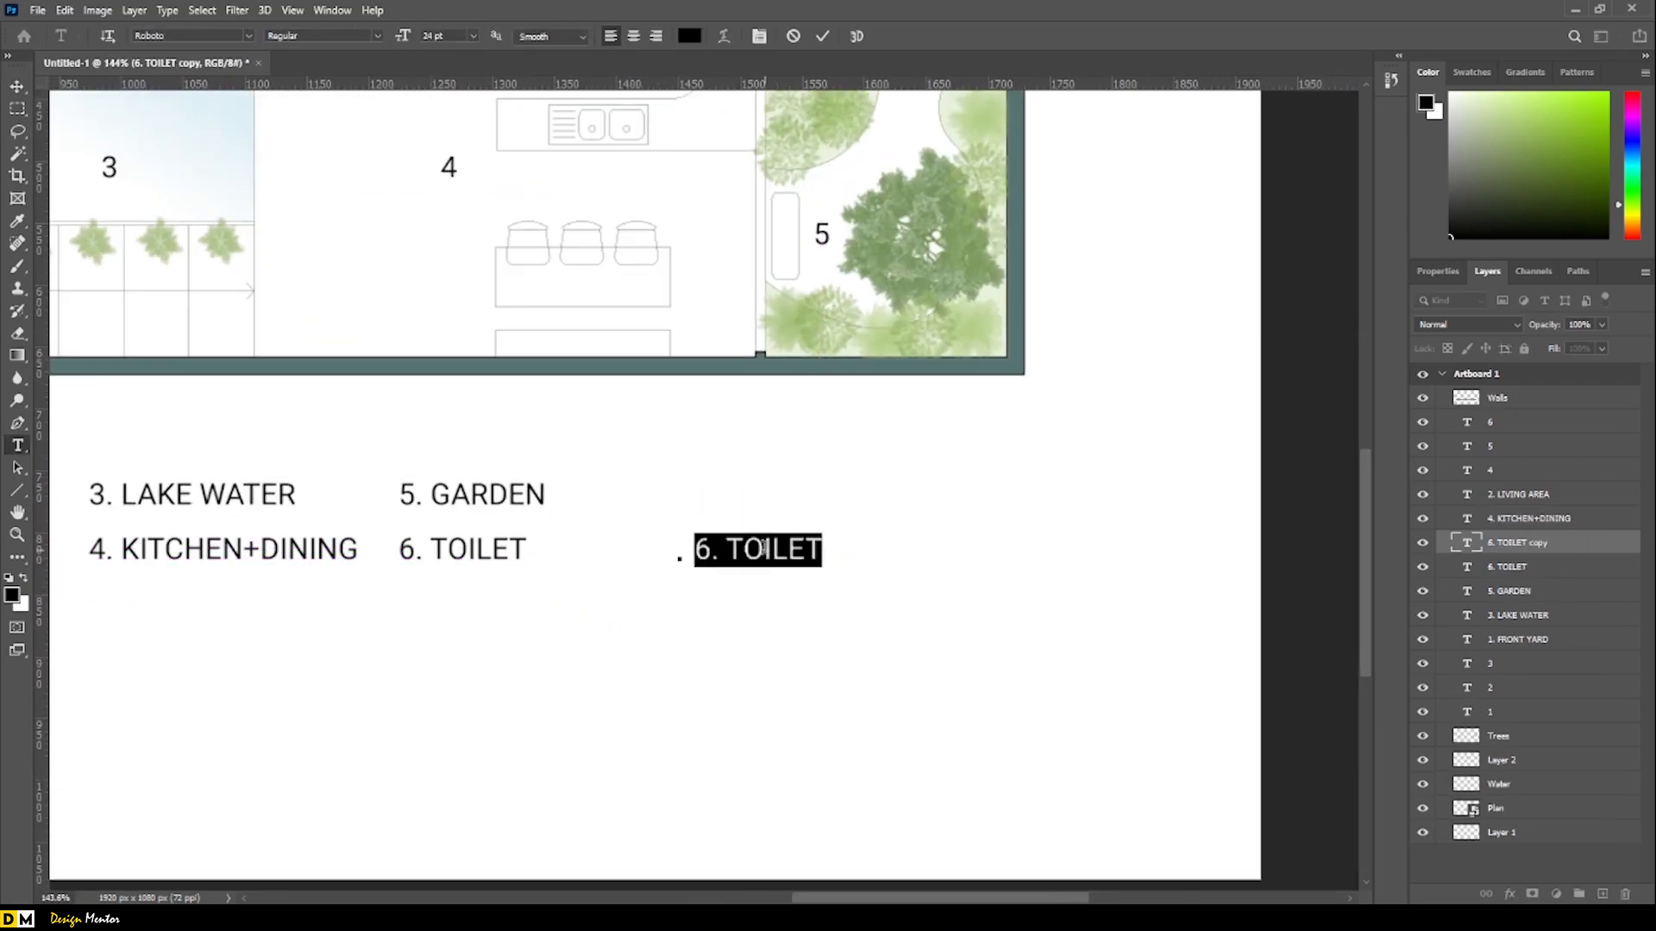
text(FLOOR PLAN-1)
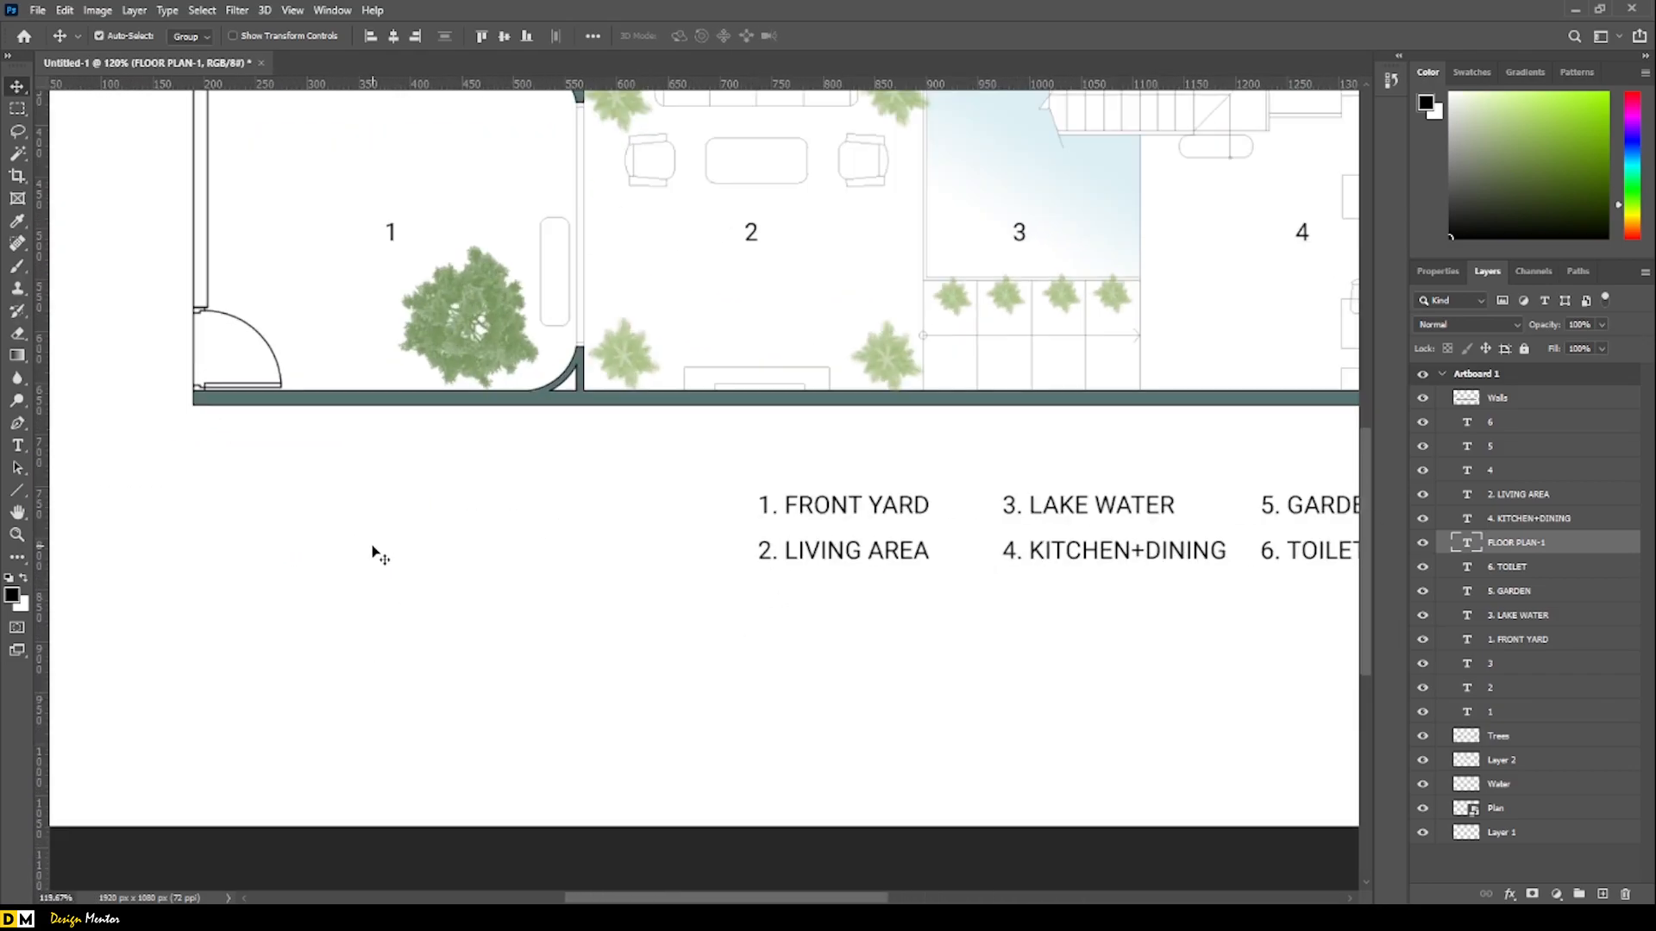
Draw a cross-and-dot north symbol with the Brush on the Plan layer beside the legend.
click(17, 267)
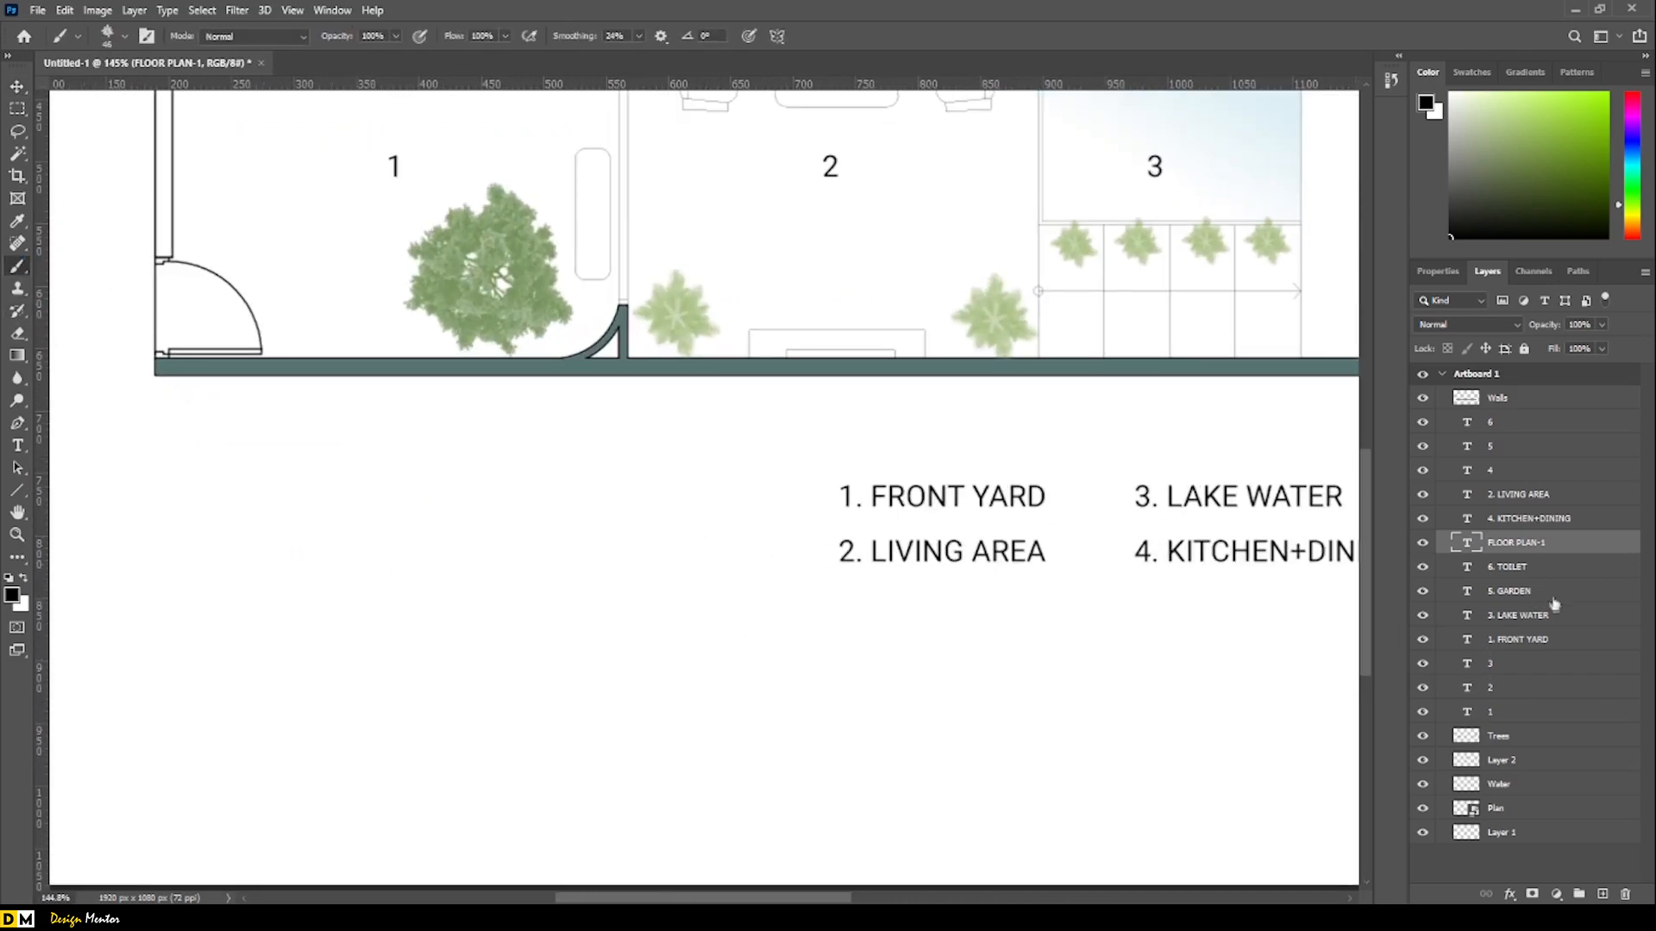
click(1495, 807)
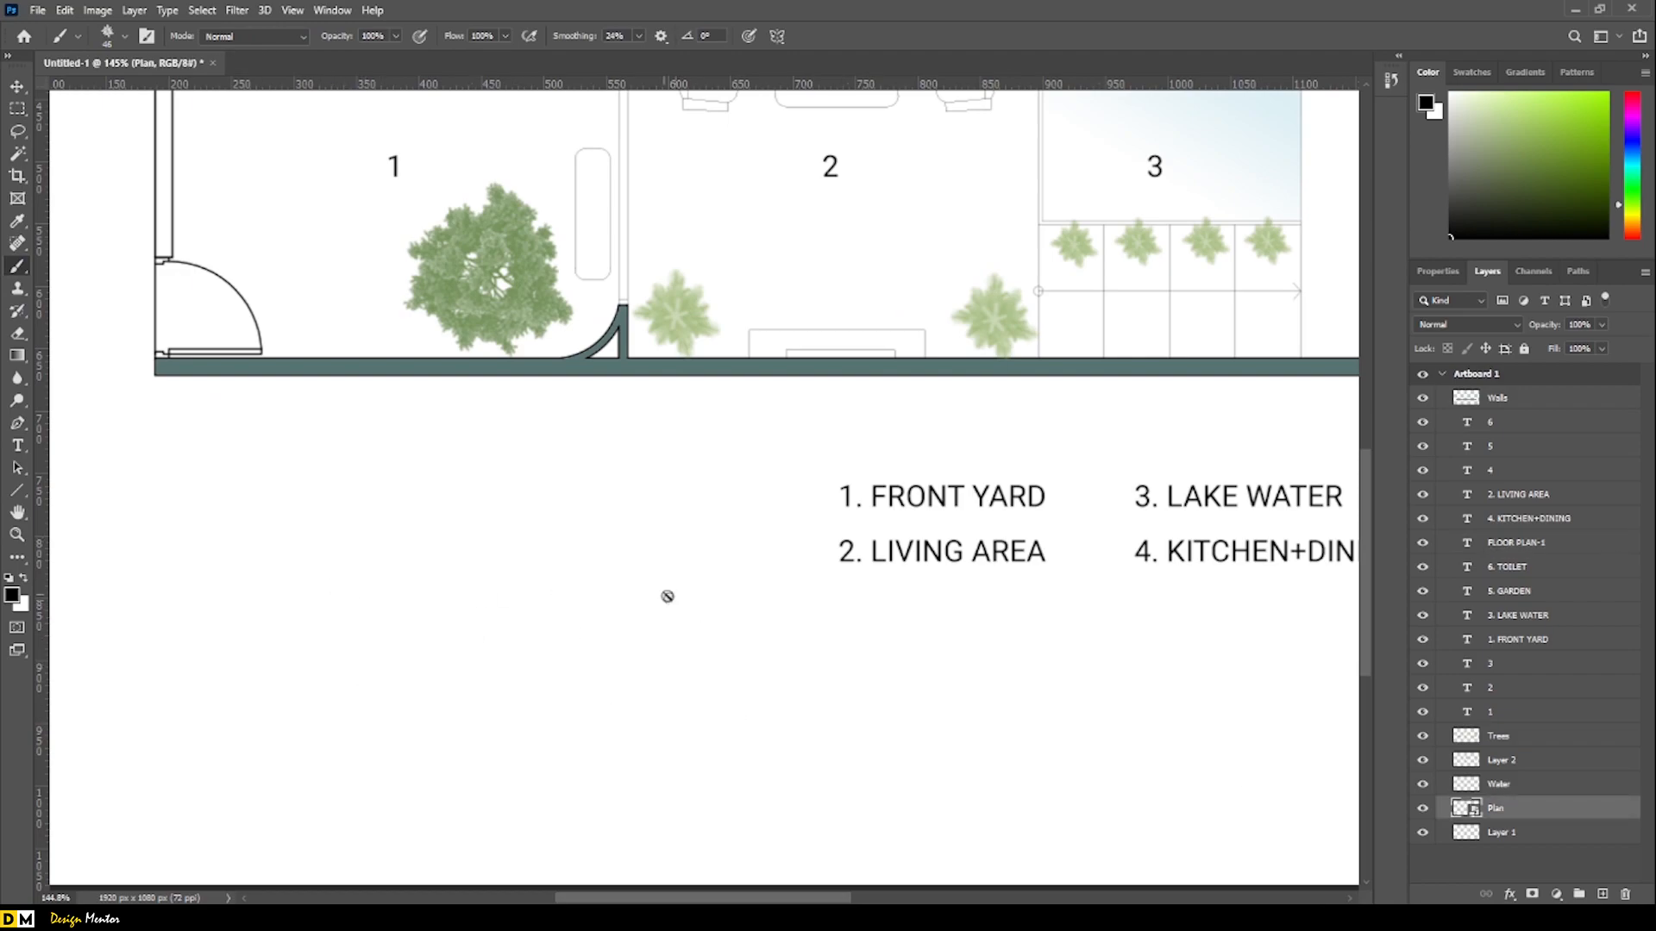
mouse_move(365, 566)
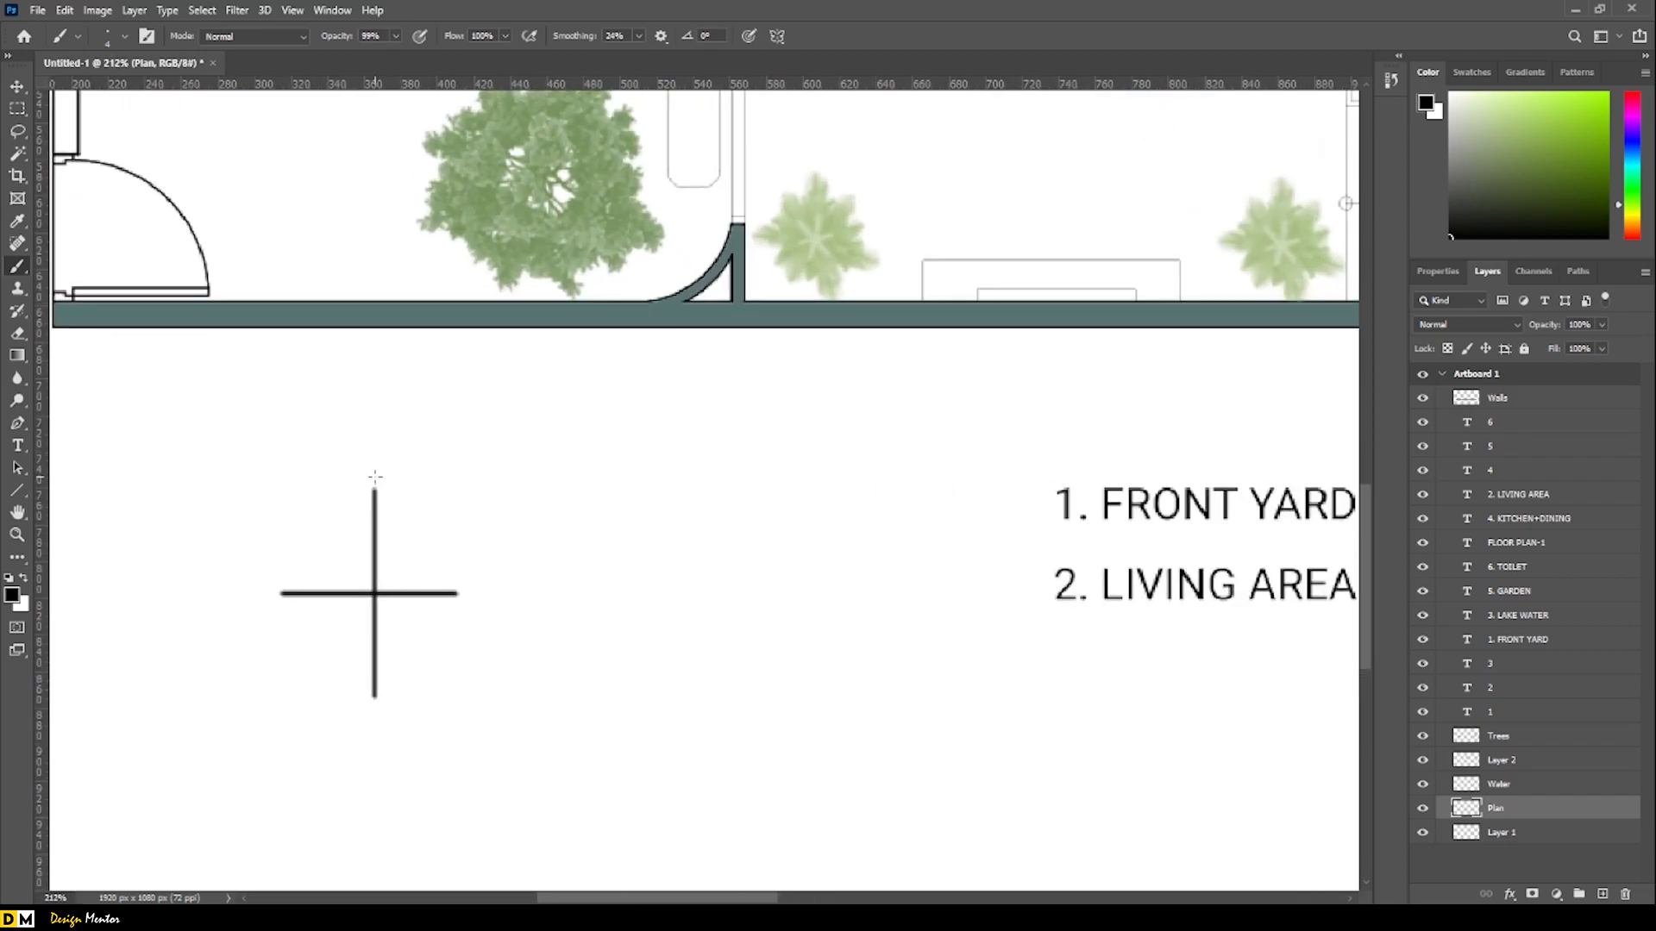
scroll(up, 3)
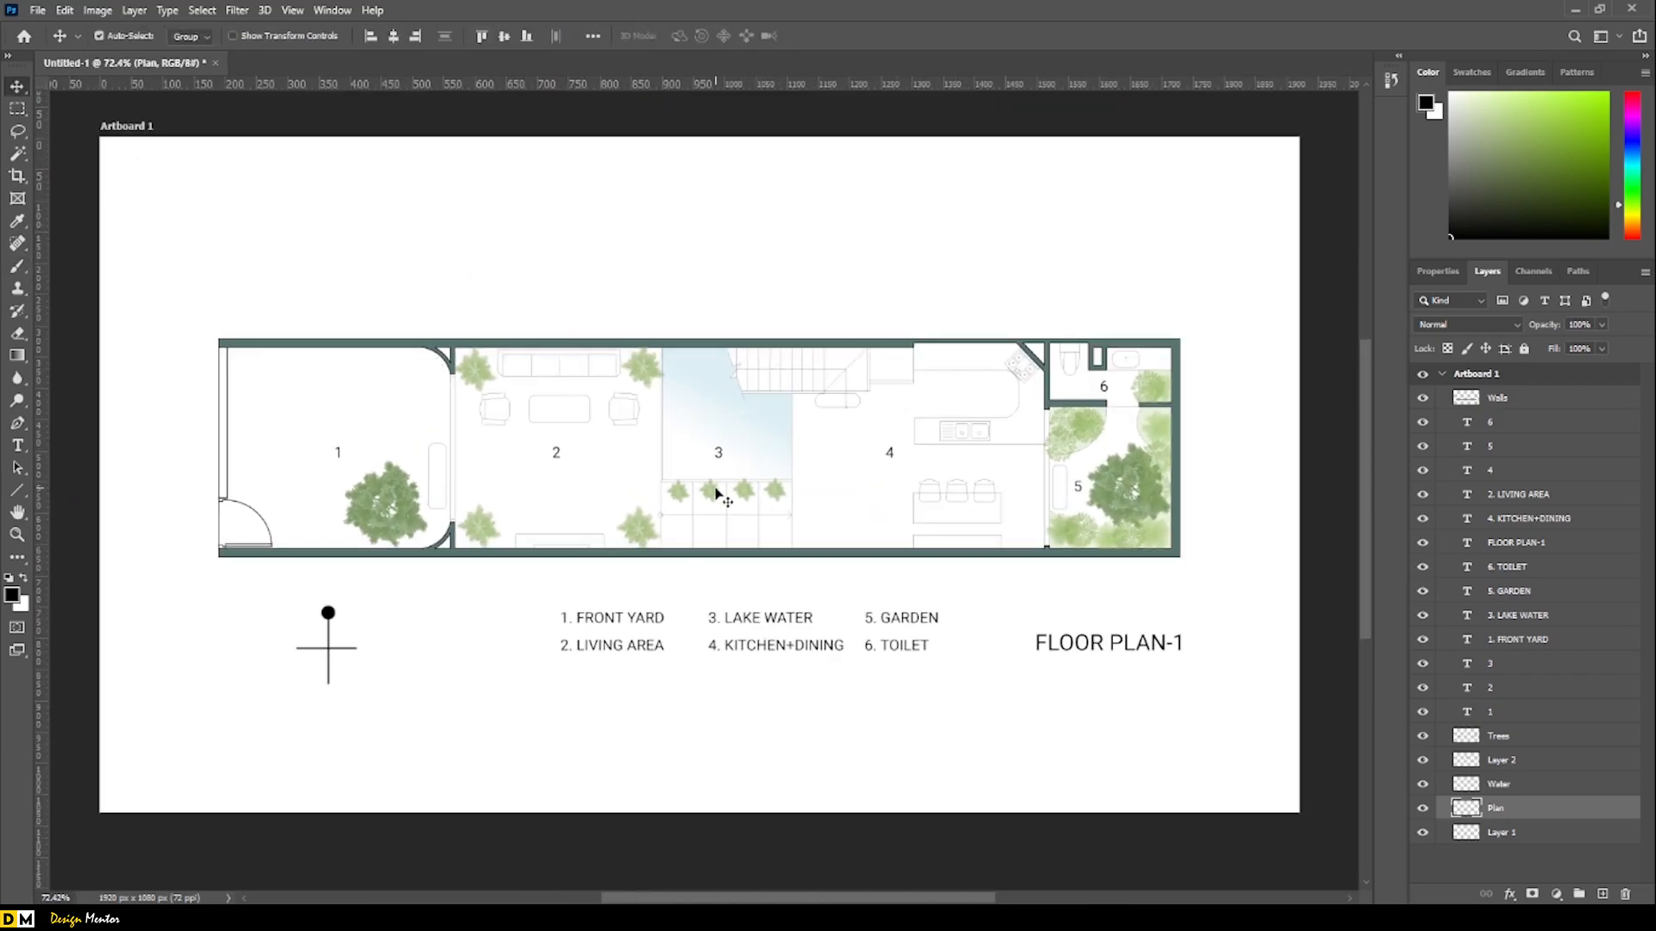
double_click(1107, 641)
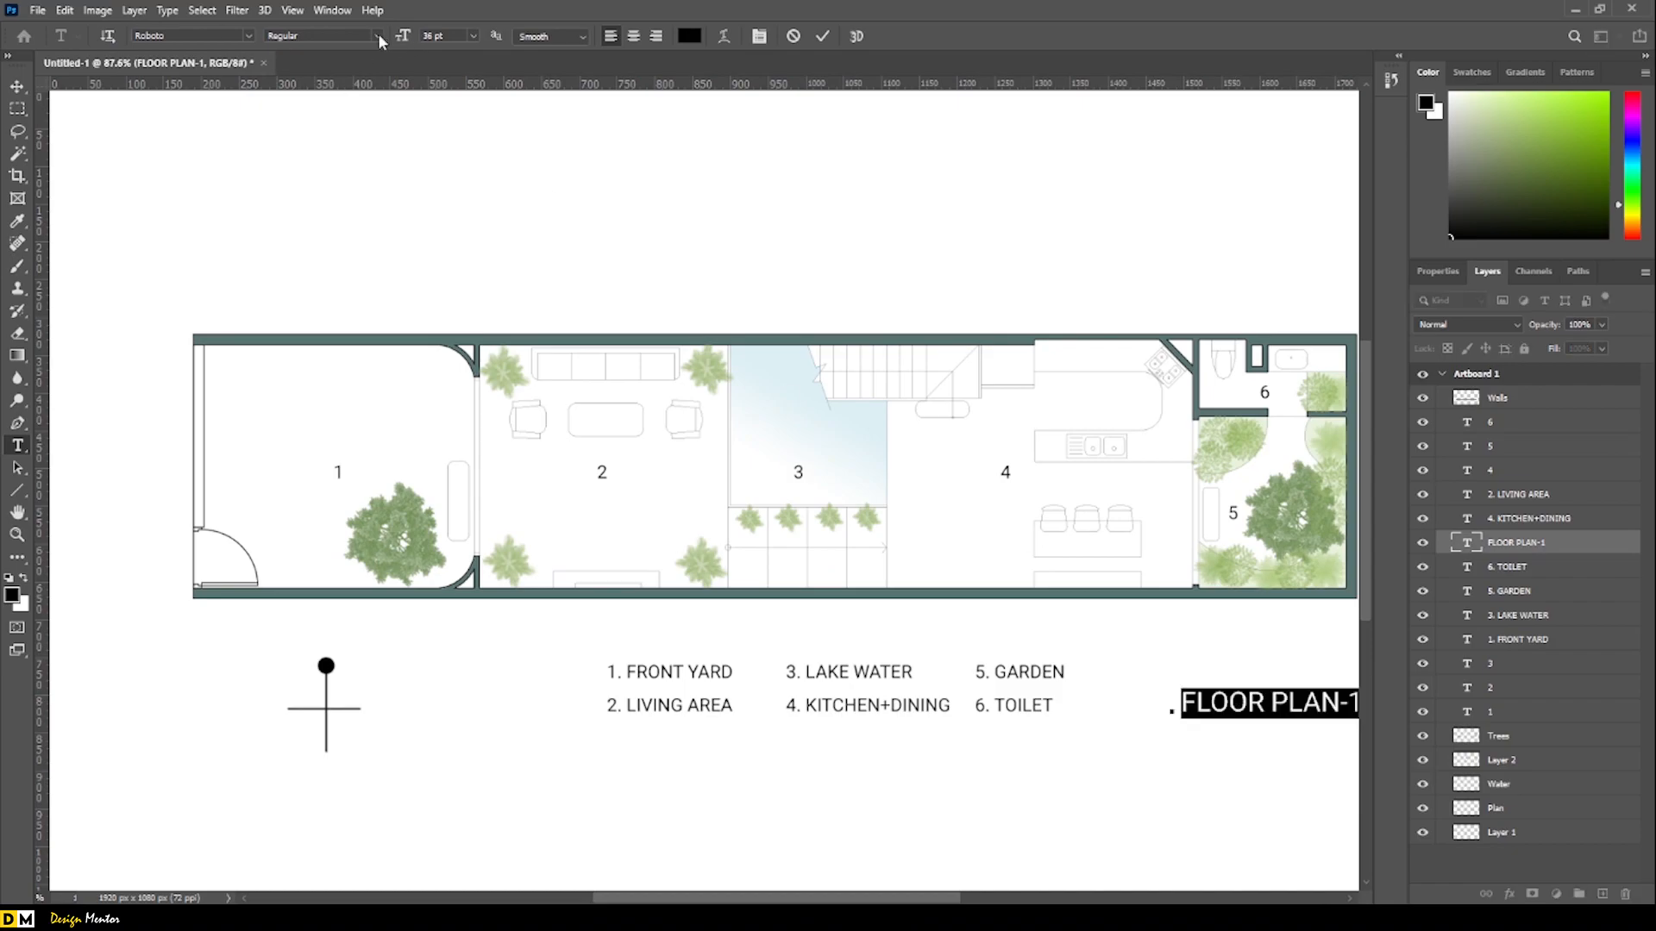